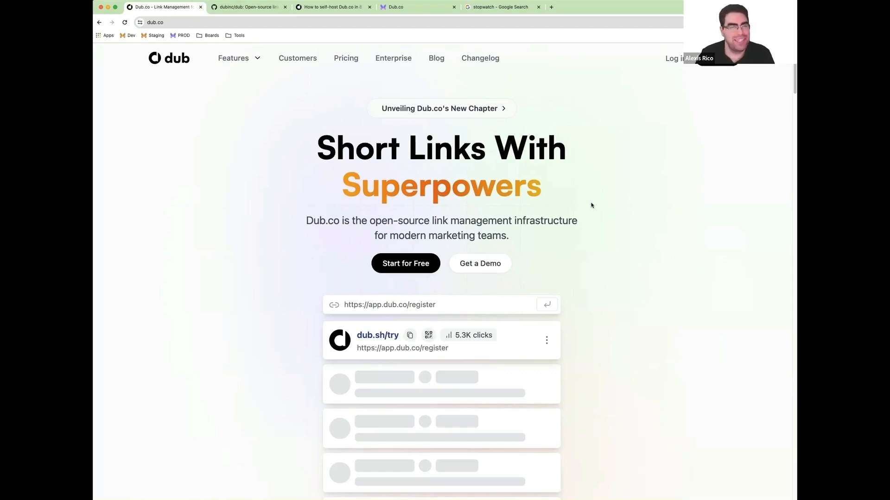
Switch from the Dub.co homepage to the GitHub tab with the dubinc/dub repository.
left_click(232, 57)
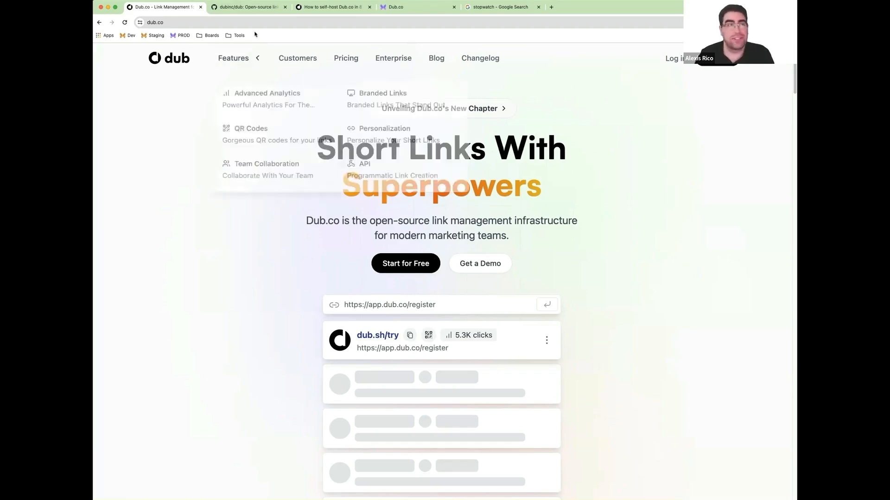
left_click(249, 7)
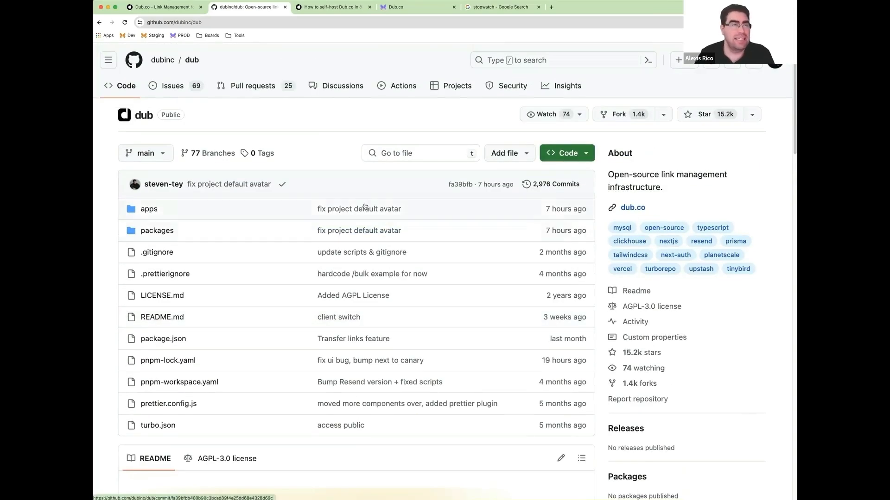
Review the Dub.co self-hosting guide around its GitHub OAuth setup step.
left_click(332, 7)
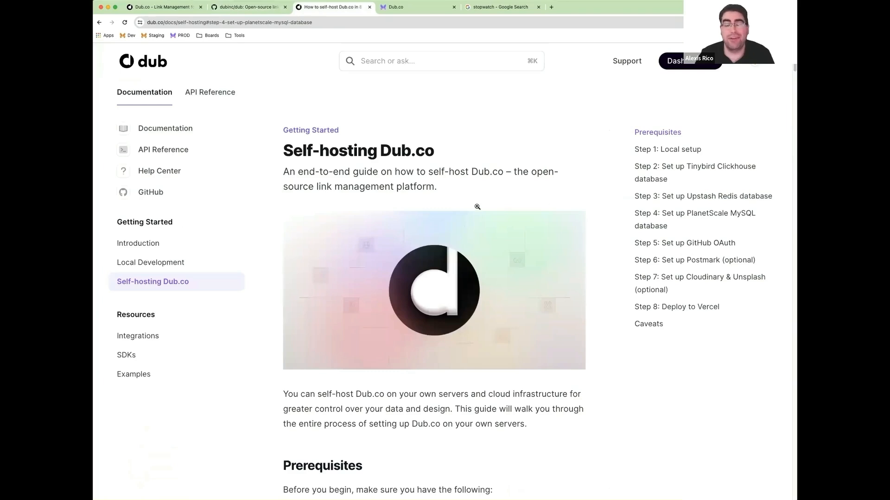
mouse_move(482, 210)
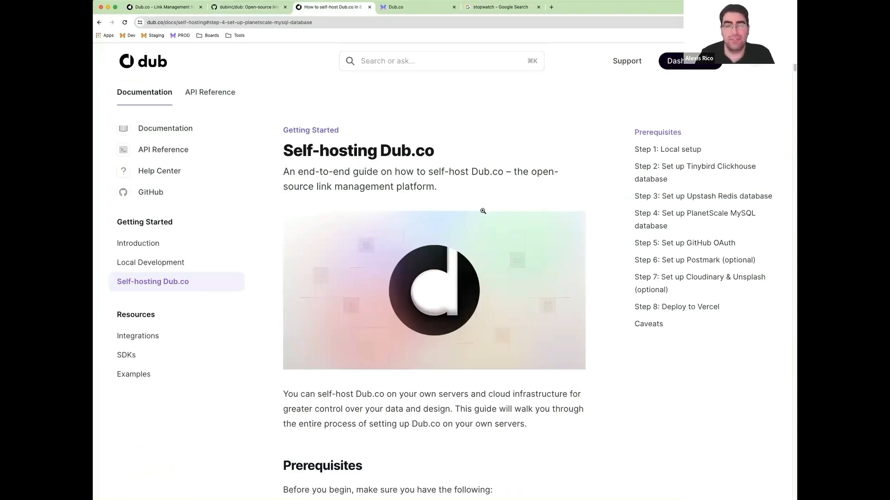
mouse_move(658, 173)
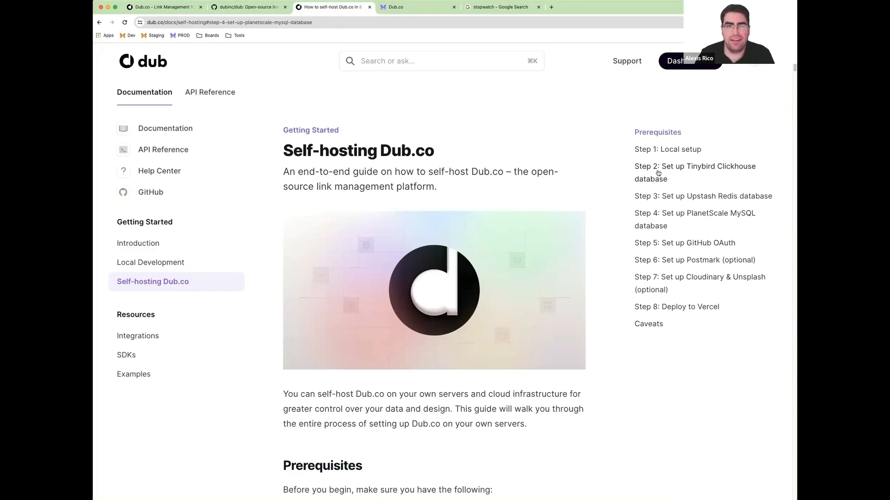
mouse_move(383, 211)
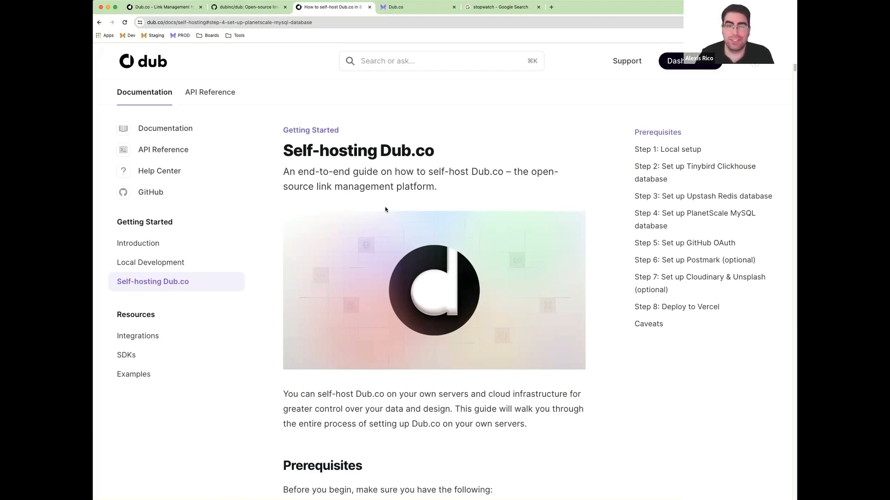
mouse_move(663, 247)
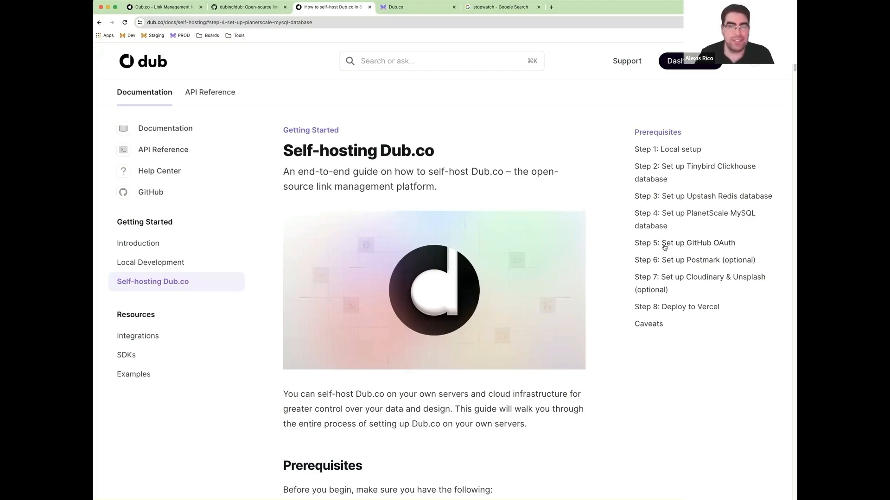
left_click(684, 243)
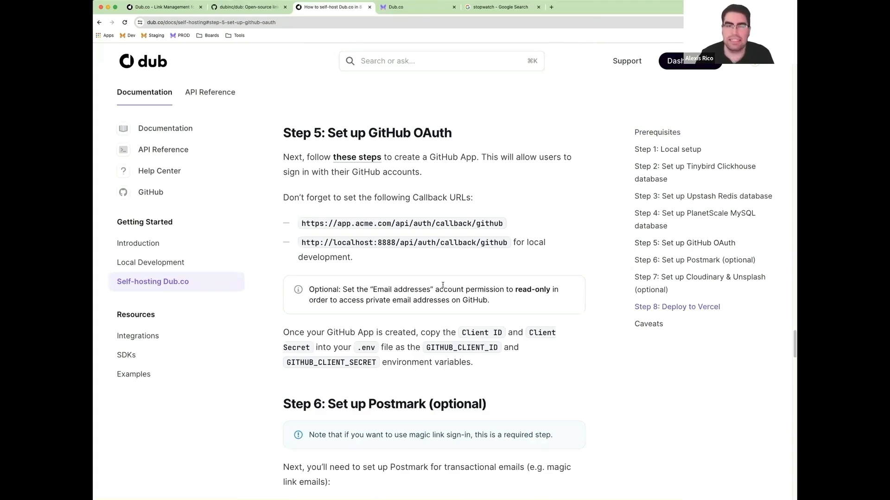
scroll("down", 3)
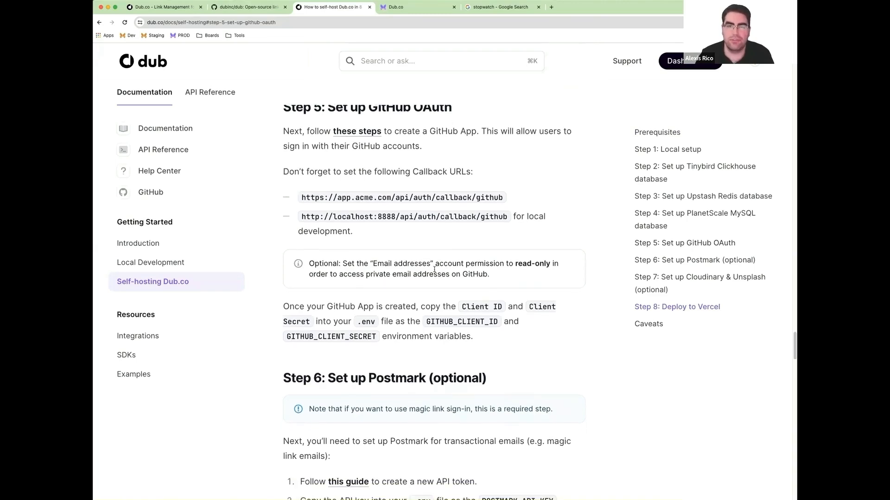
scroll("down", 3)
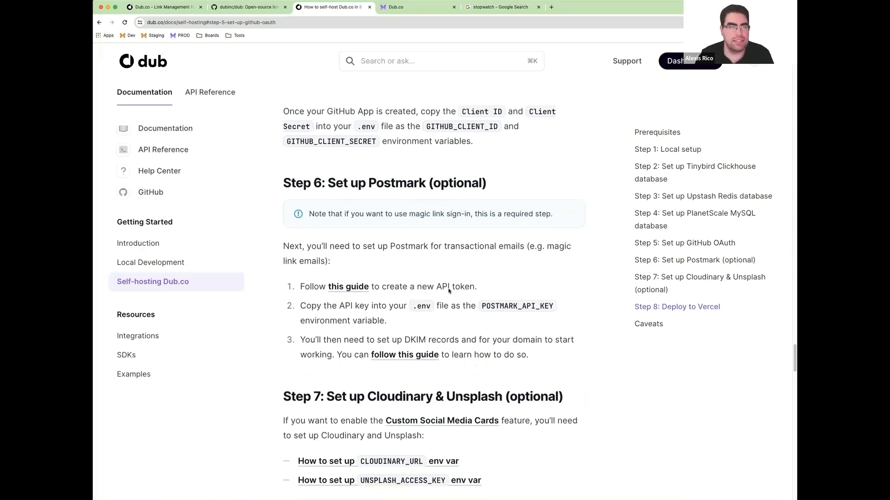
scroll("down", 3)
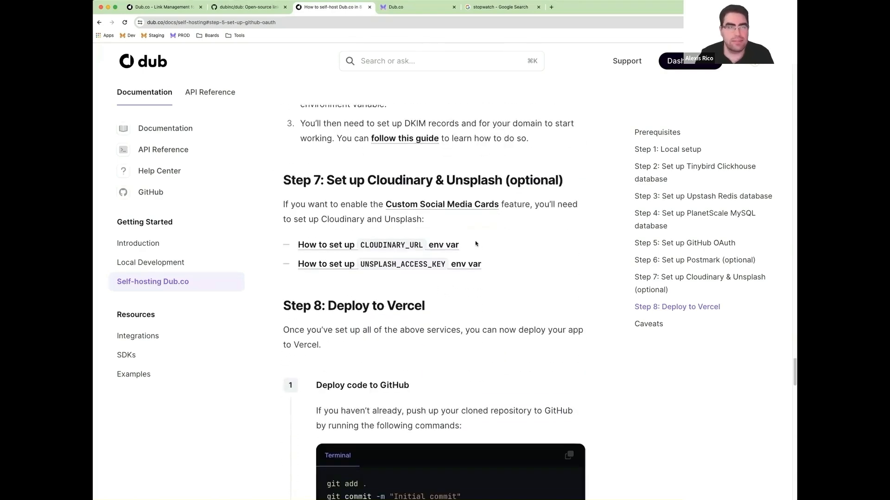
scroll("up", 3)
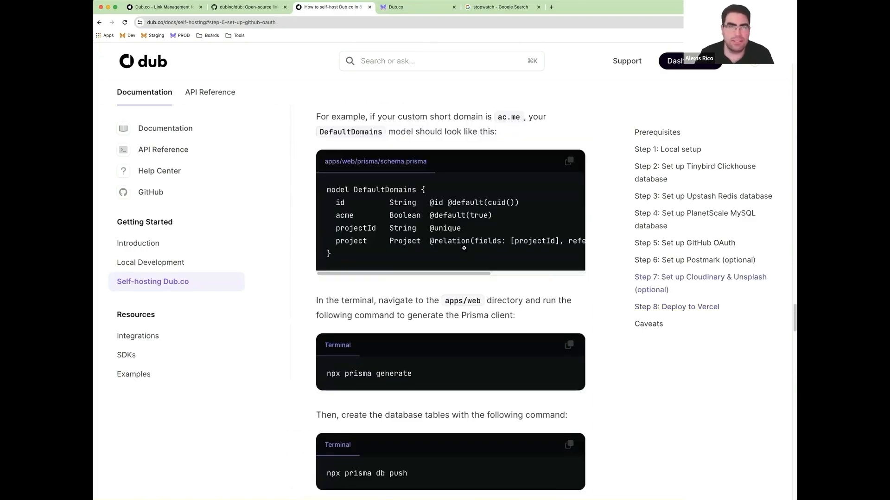
scroll("up", 3)
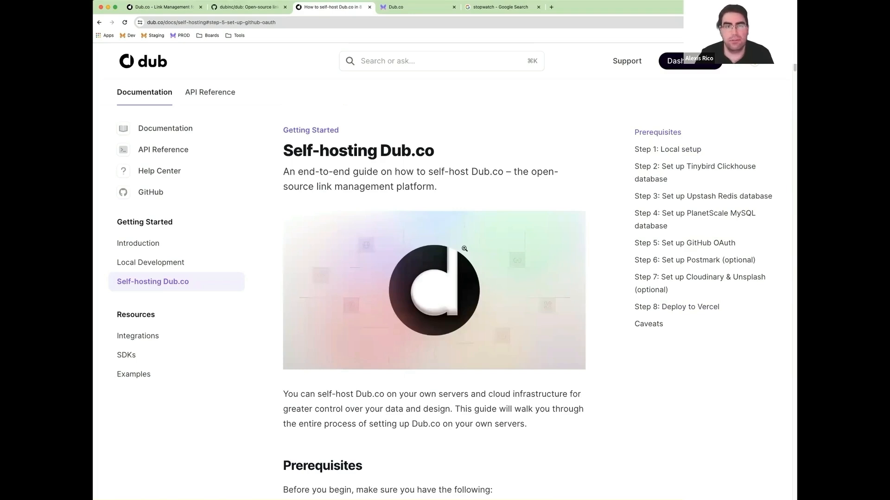
mouse_move(612, 270)
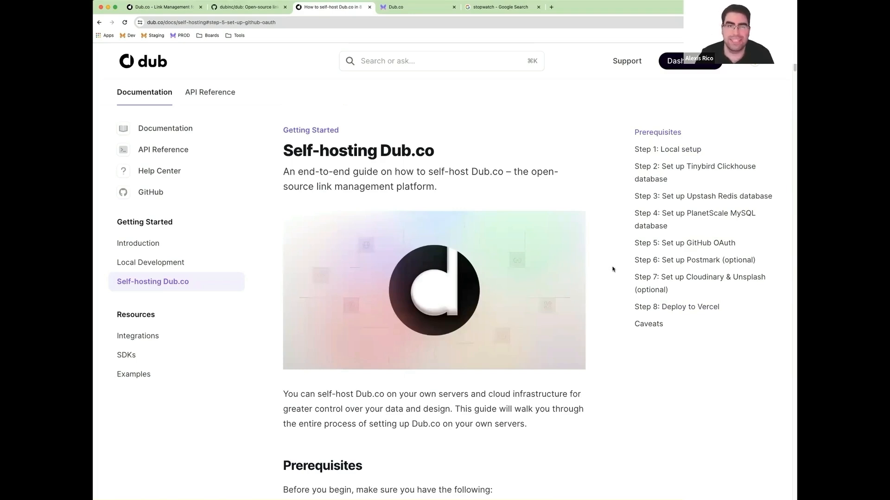
mouse_move(667, 148)
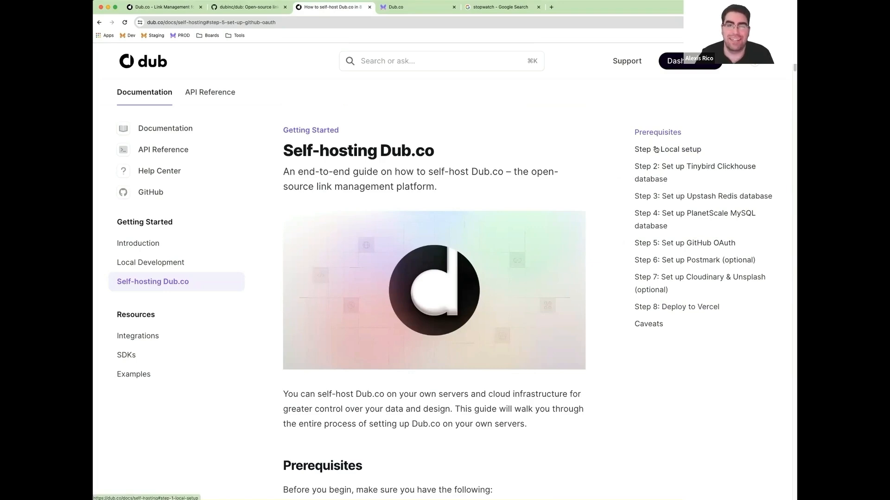
mouse_move(458, 124)
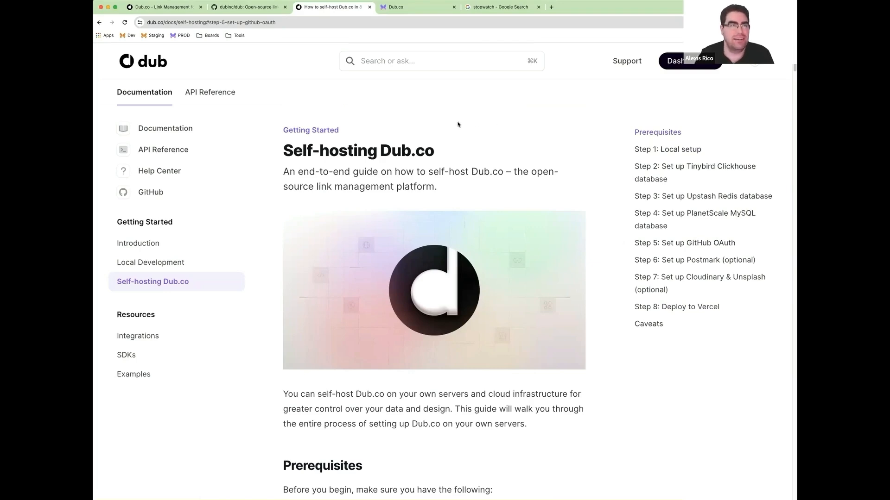
mouse_move(696, 220)
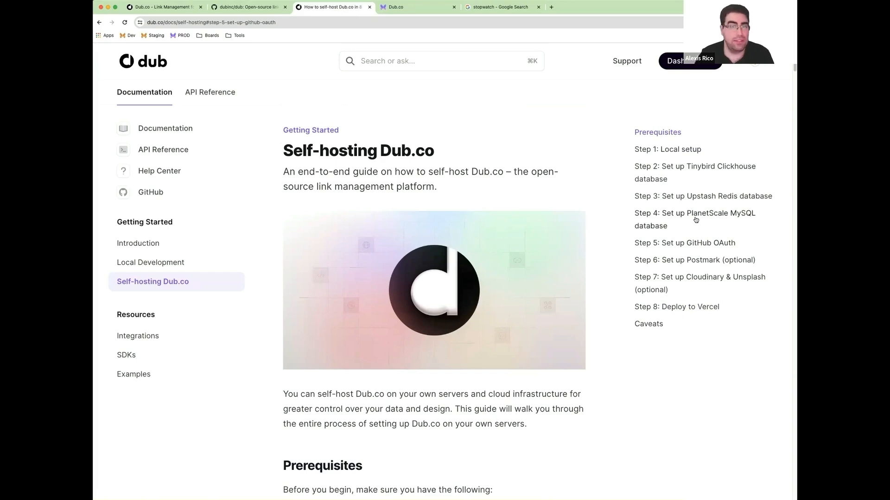
Jump to the PlanetScale MySQL database step, then start the Google stopwatch to time the migration.
left_click(695, 219)
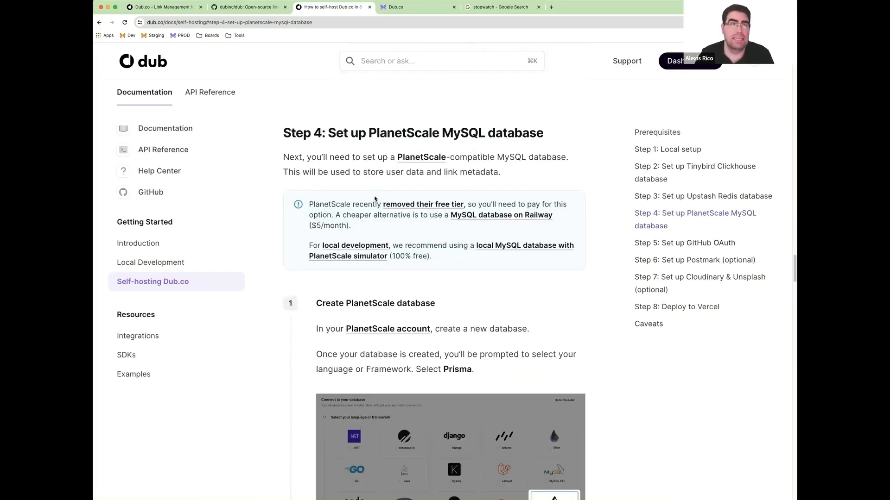
left_click(499, 7)
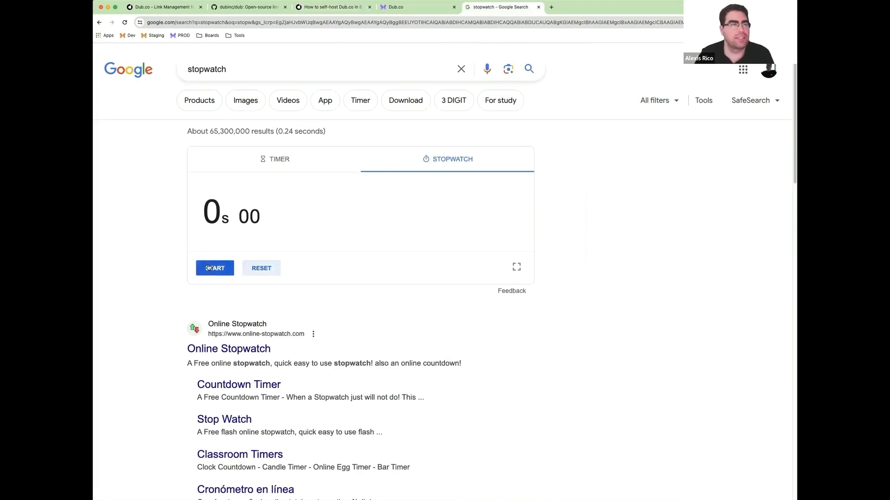
left_click(418, 7)
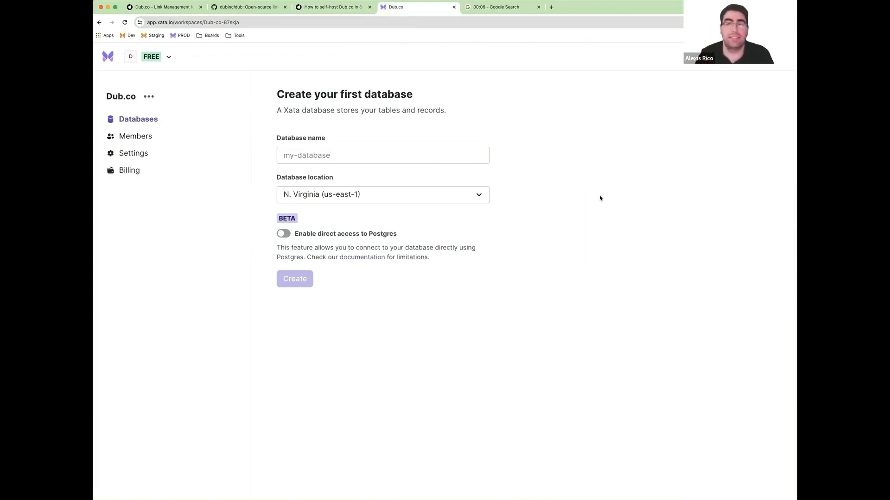
mouse_move(201, 73)
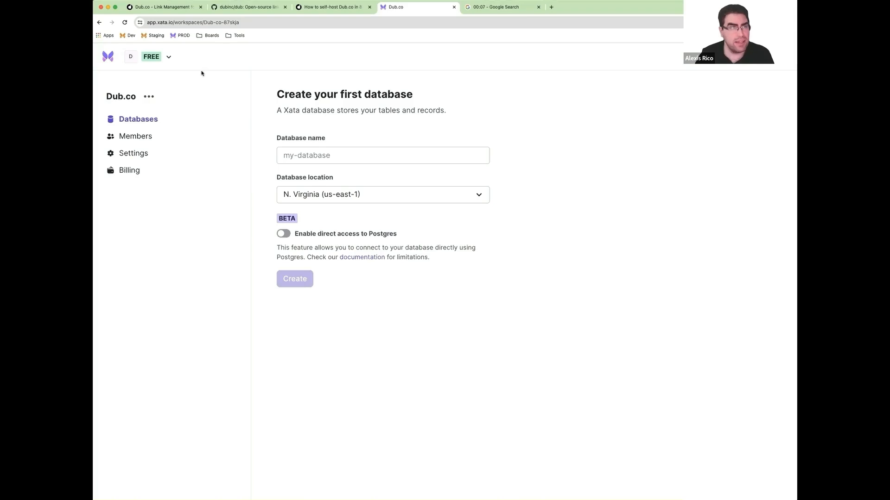
mouse_move(317, 127)
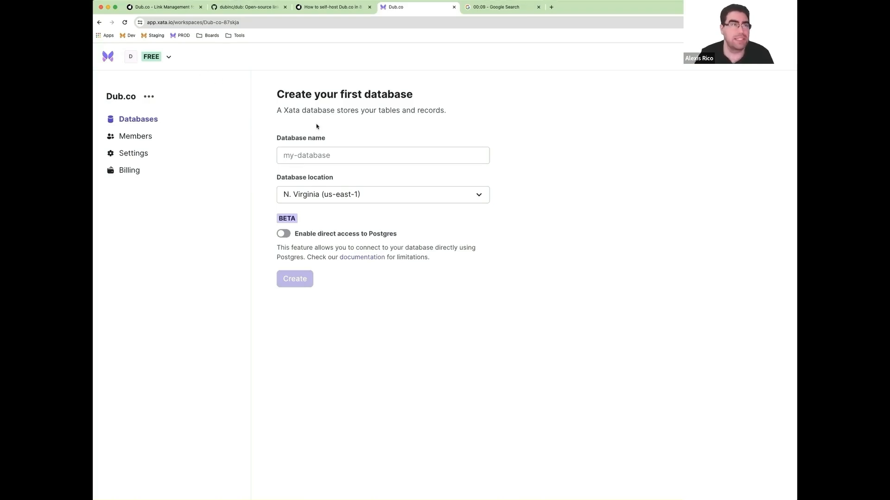
mouse_move(207, 70)
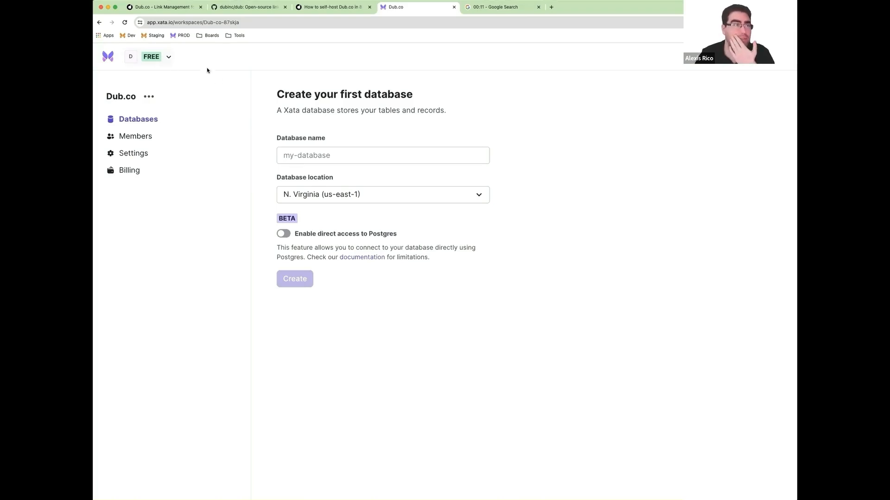
Create a Xata database named 'dub' with direct Postgres access and show its empty schema view.
left_click(383, 155)
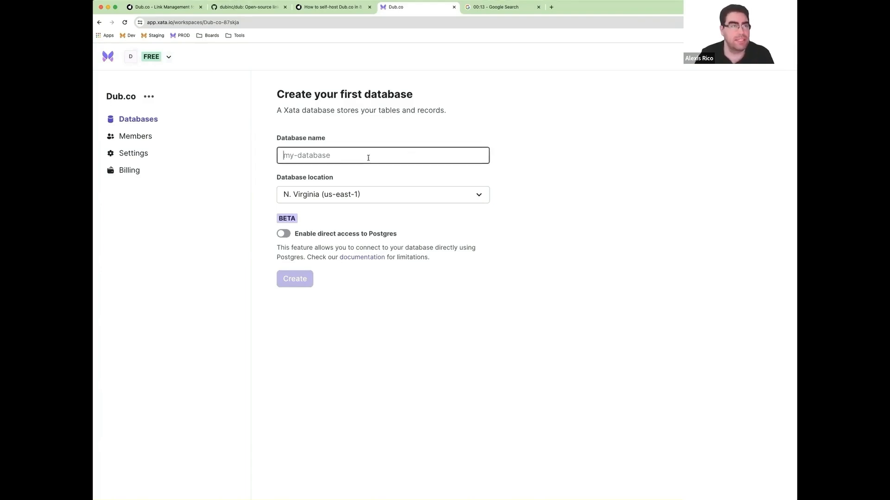
type("b")
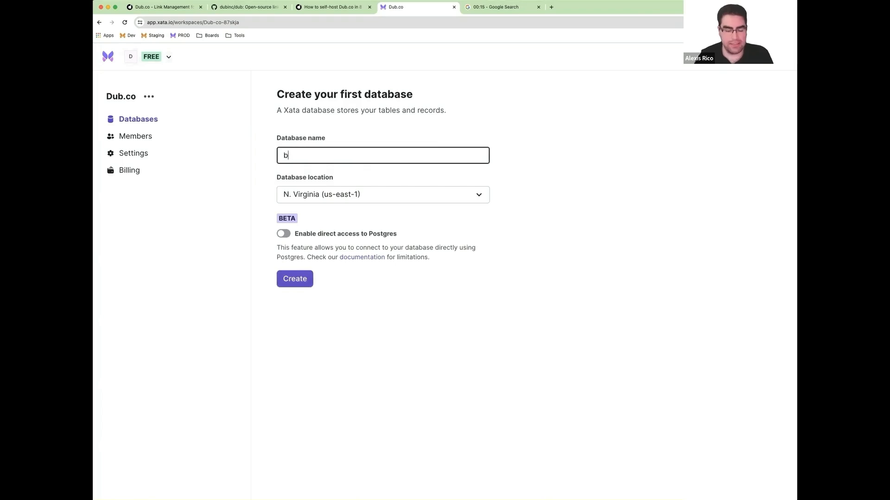
type("ub")
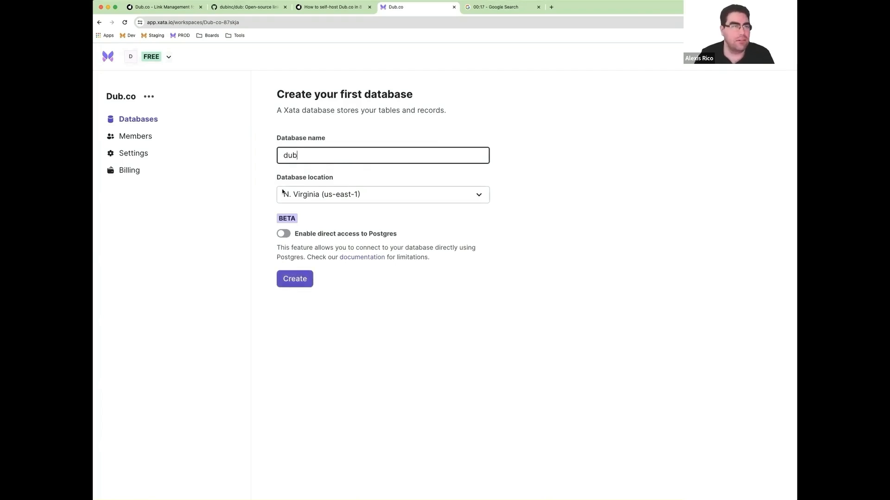
left_click(284, 234)
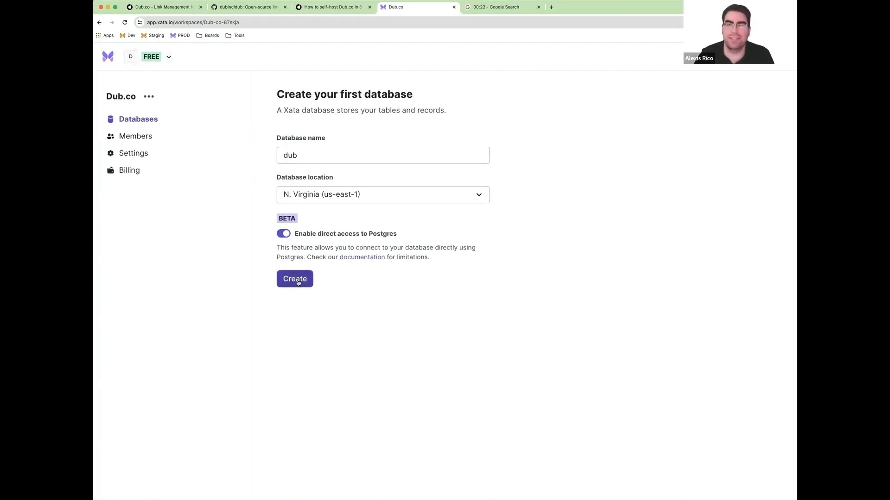
left_click(294, 279)
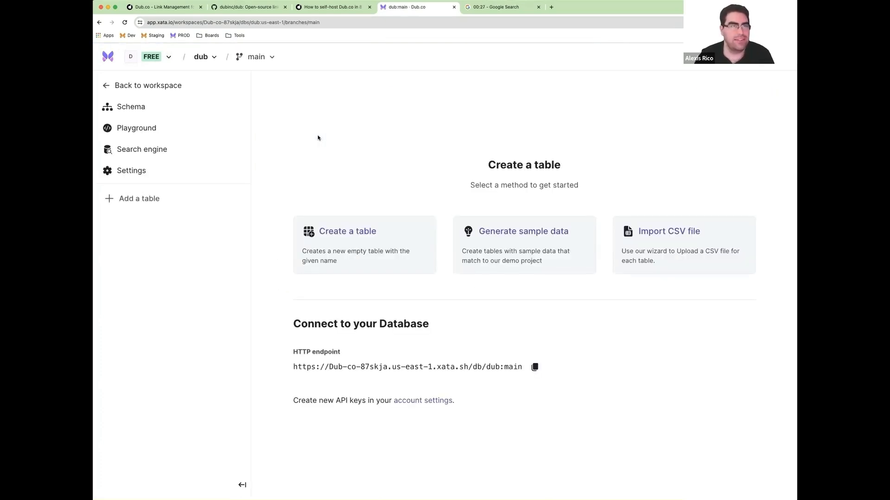
left_click(131, 106)
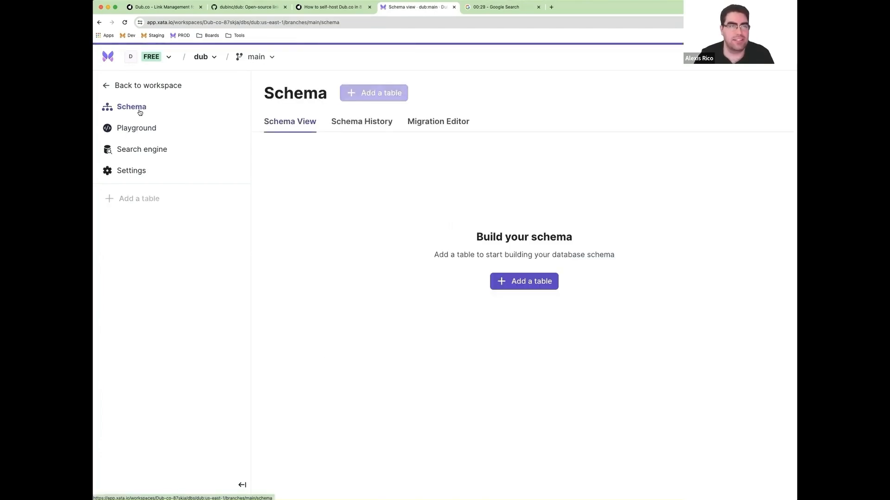
mouse_move(534, 353)
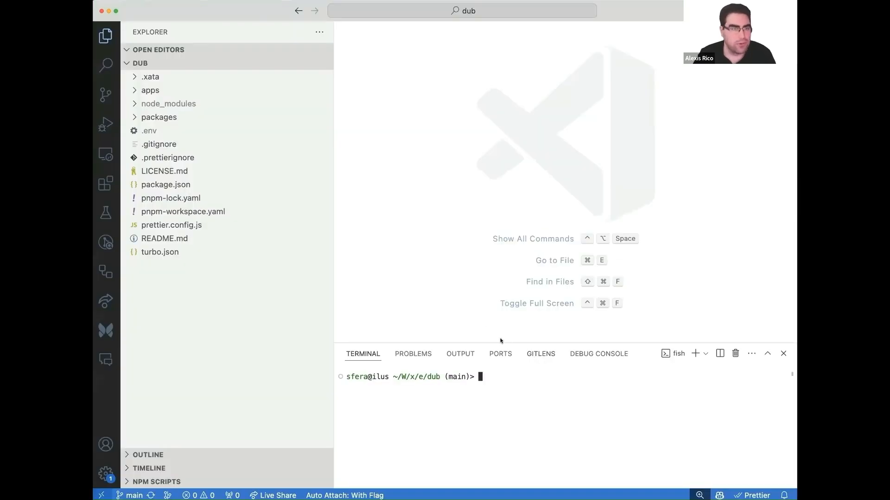
mouse_move(482, 249)
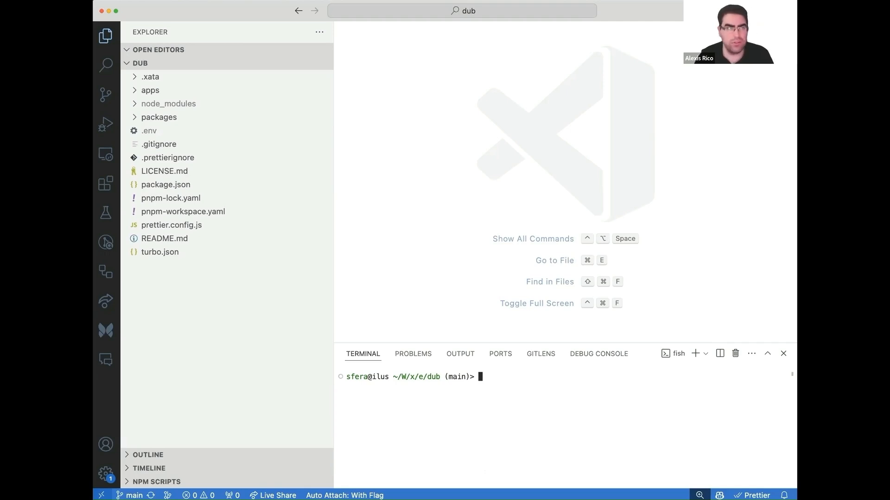
mouse_move(425, 160)
type("rm -rf apps/docs/")
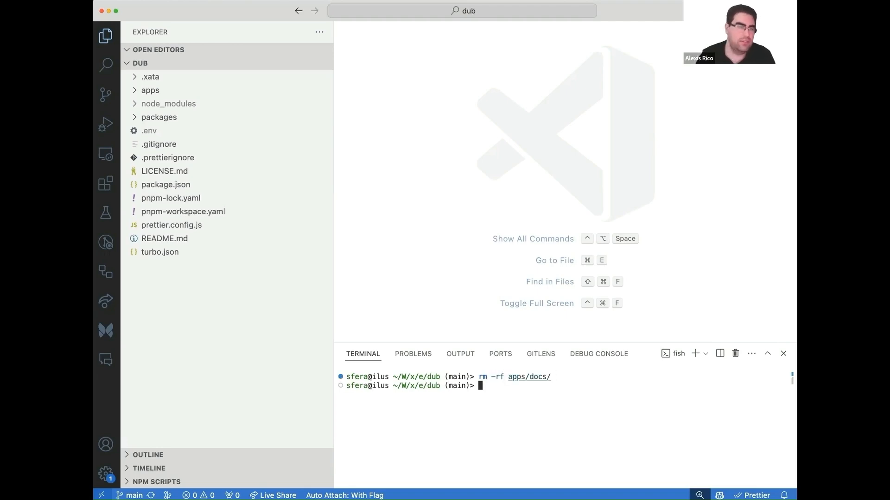
Expand the apps/web folder in the Explorer after deleting apps/docs.
left_click(150, 90)
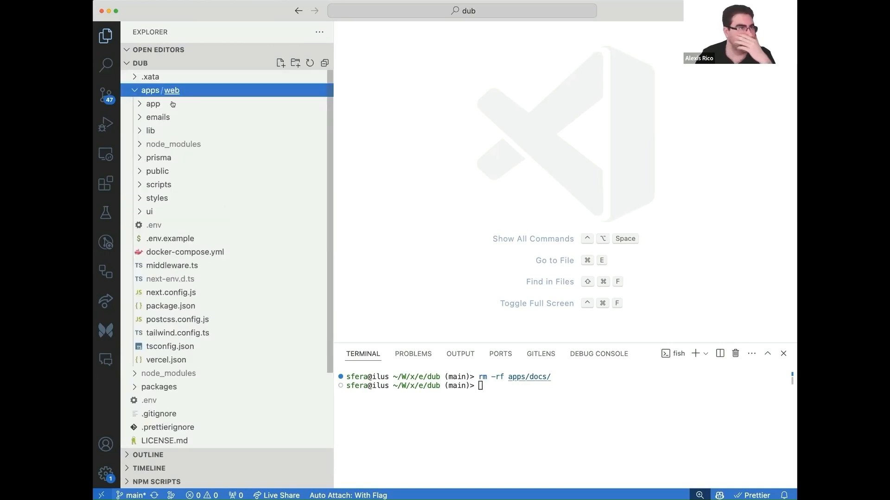
mouse_move(241, 186)
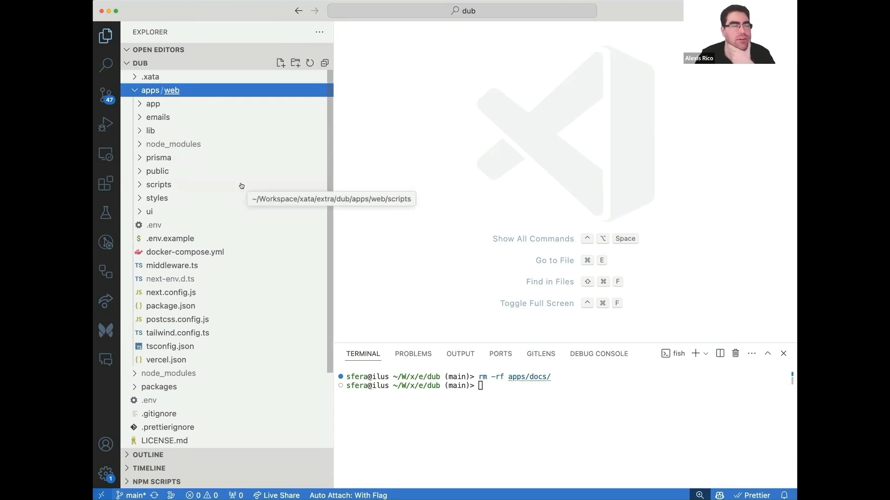
mouse_move(555, 449)
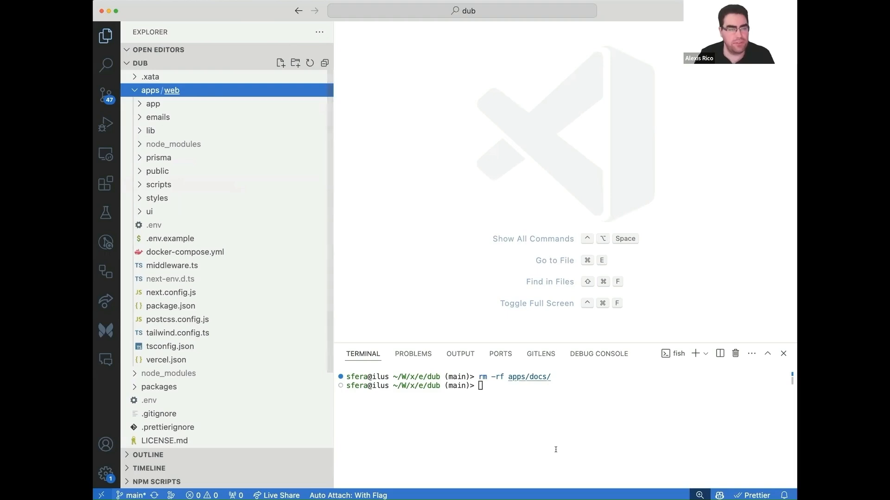
type("cd ..")
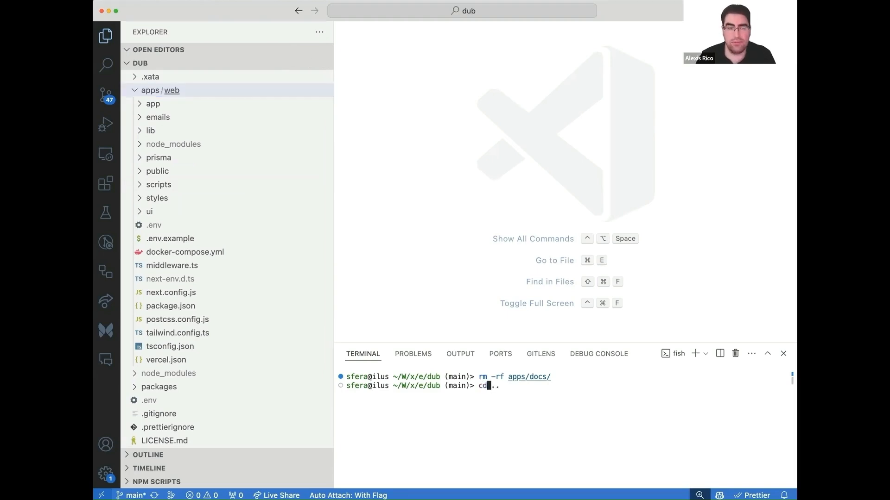
type("d apps/web/")
key("Return")
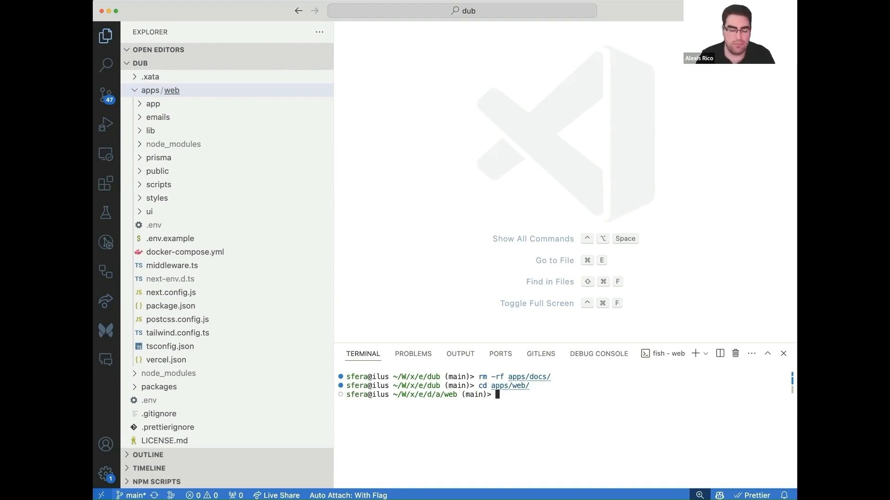
type("npx prisma db push")
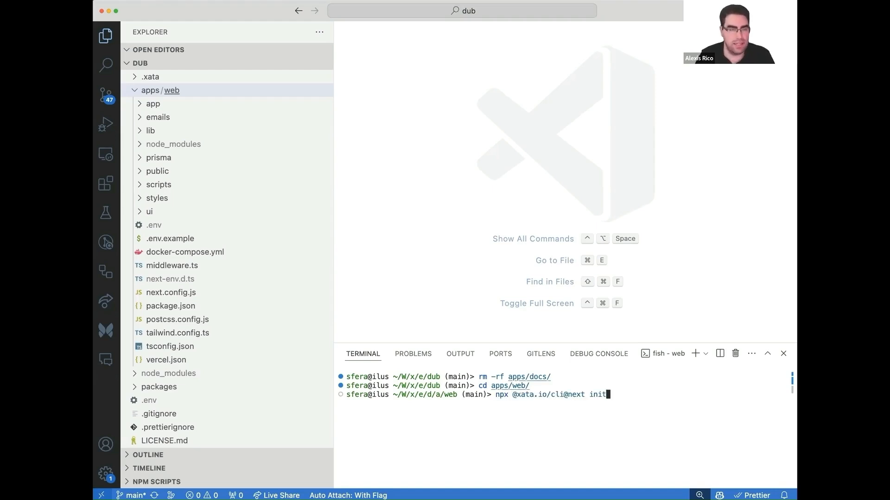
key("Return")
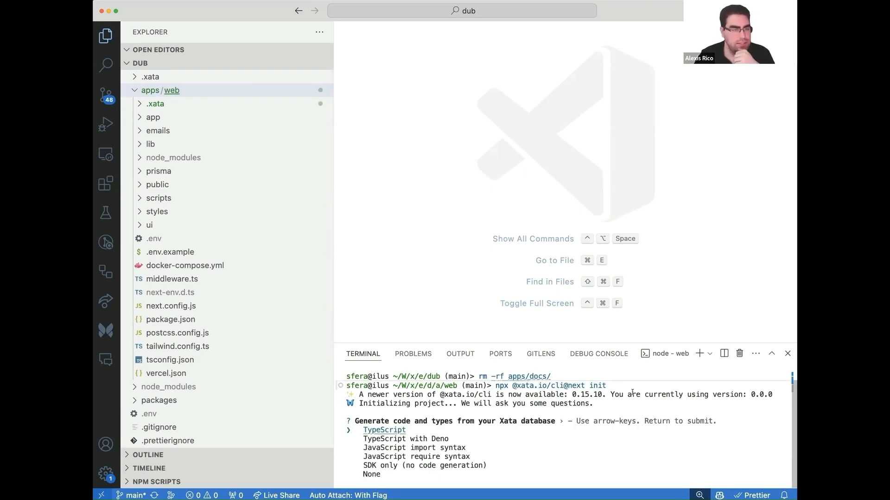
Set Xata init to generate TypeScript code into lib/xata.ts.
key("Return")
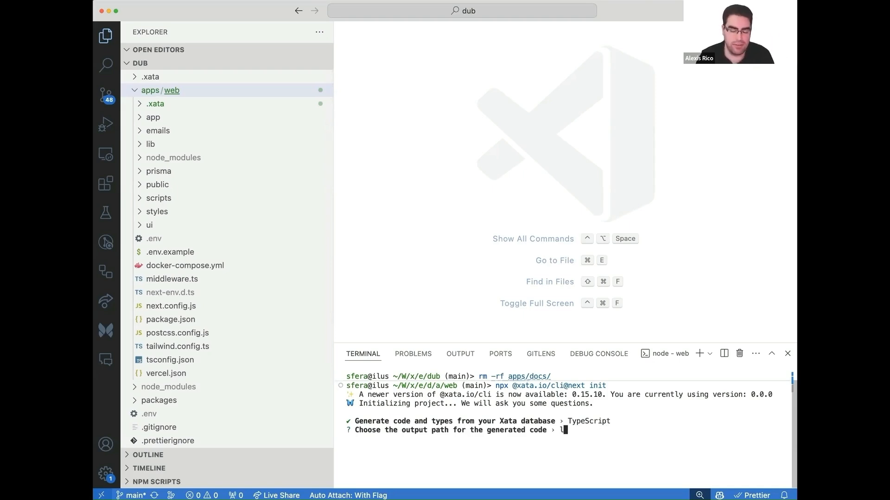
type("lib/")
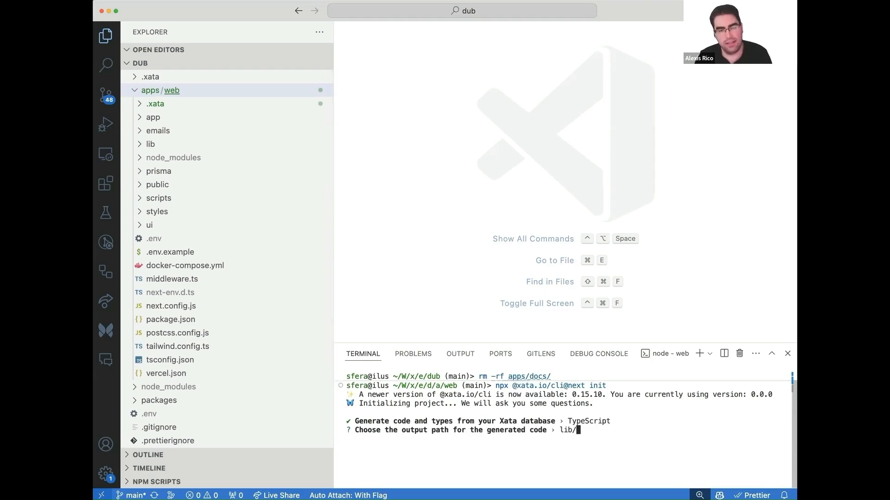
type("xata.ts")
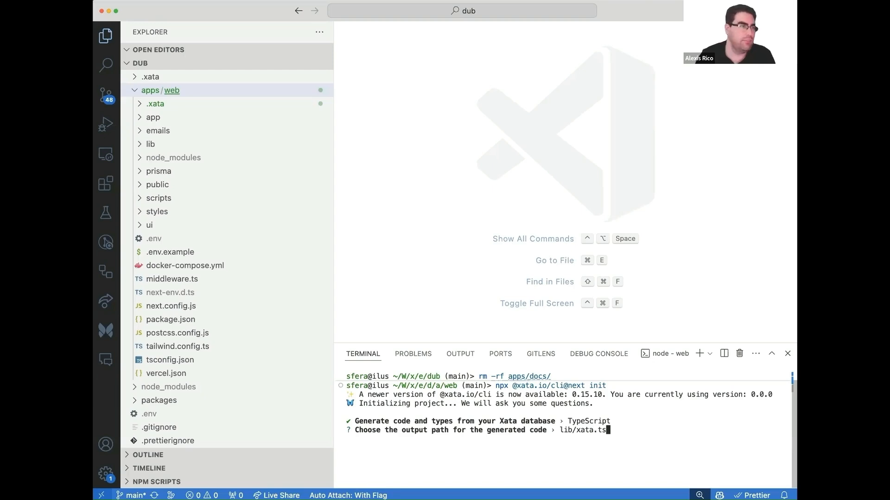
left_click(151, 144)
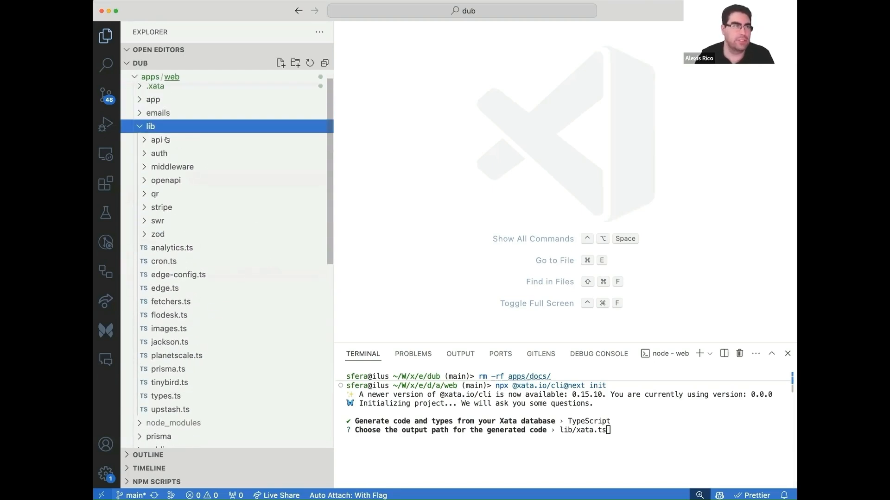
key("Return")
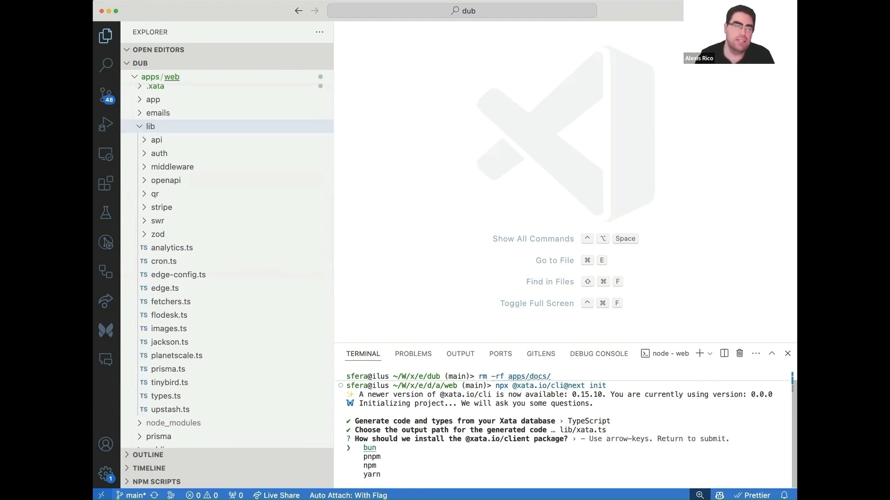
Install the Xata client with pnpm and bring up prisma/schema.prisma.
key("Return")
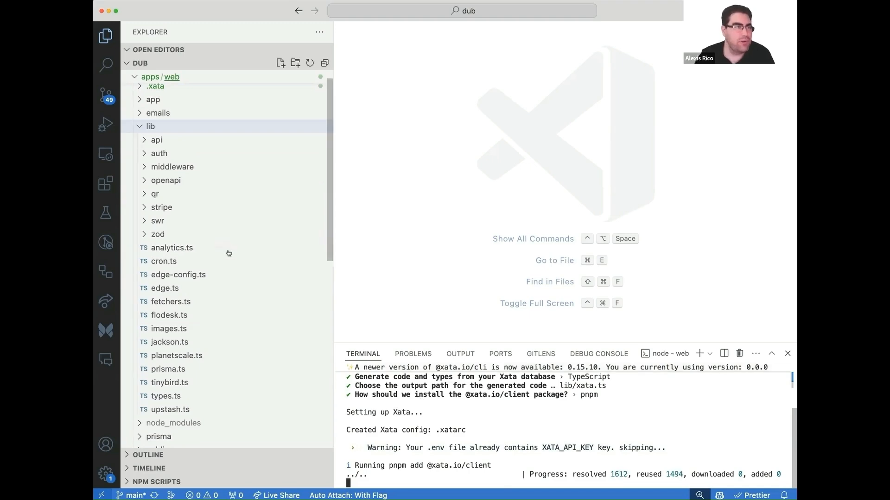
mouse_move(214, 410)
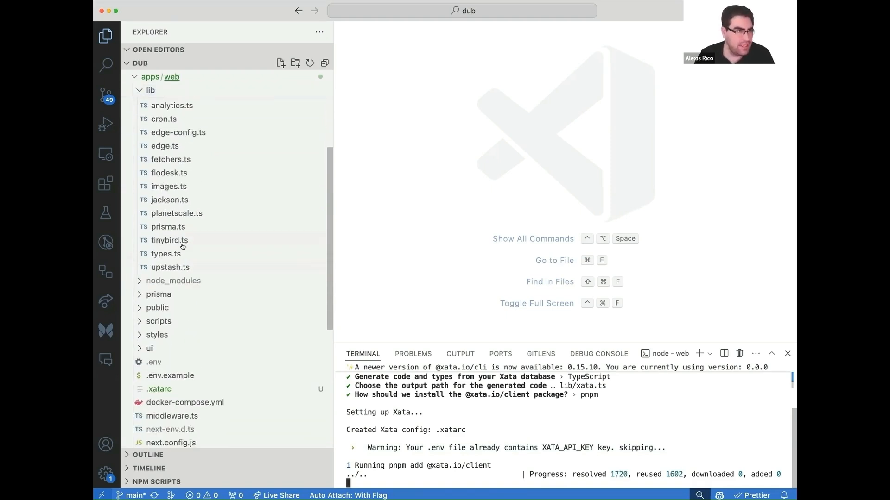
left_click(158, 294)
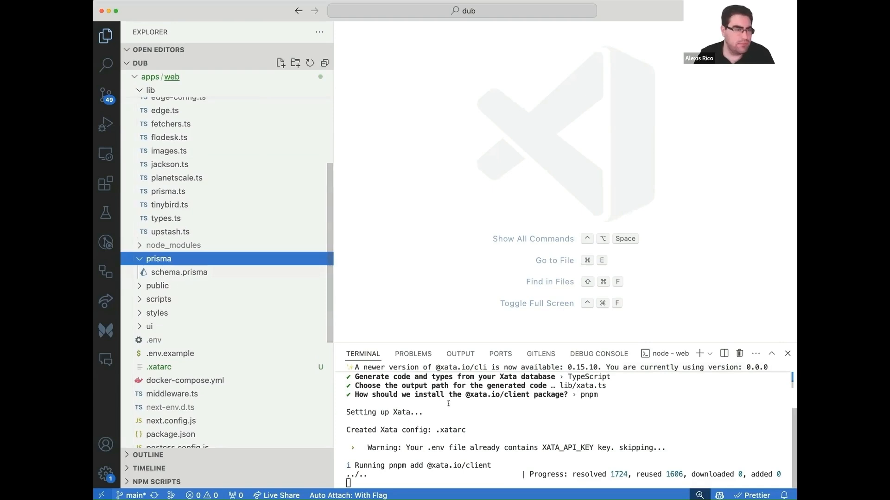
left_click(179, 272)
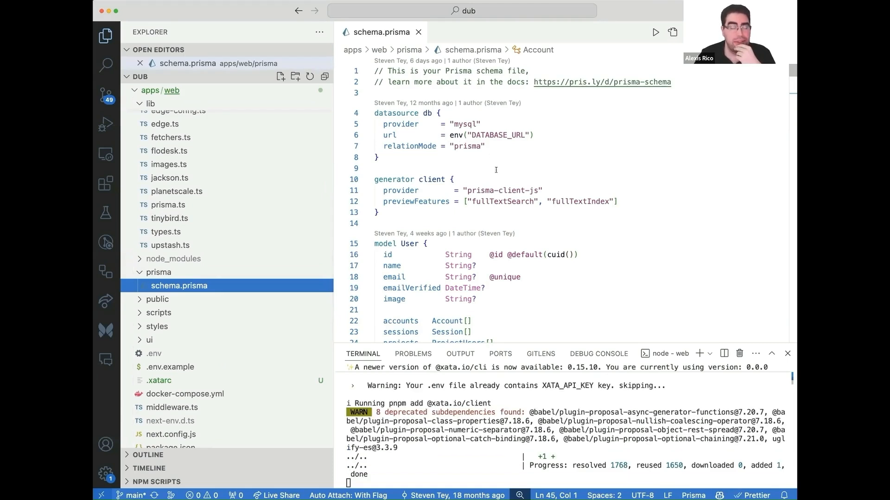
Change the Prisma datasource provider from mysql to postgresql.
double_click(466, 123)
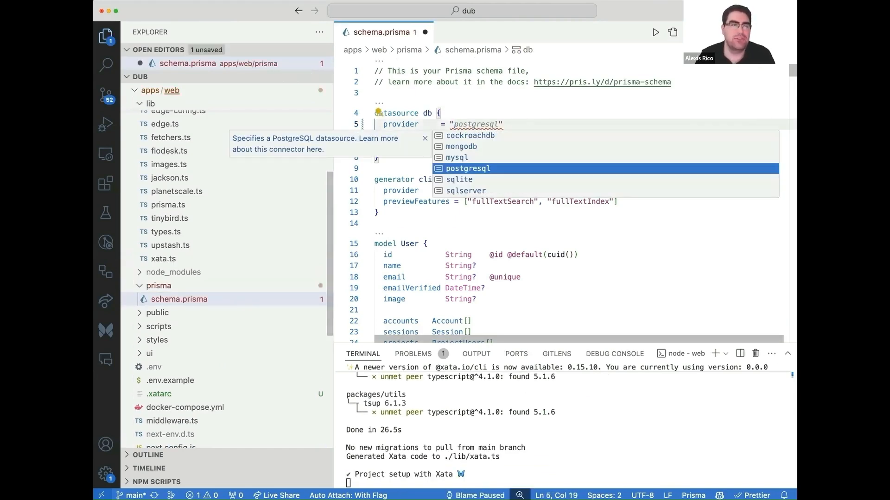
left_click(460, 179)
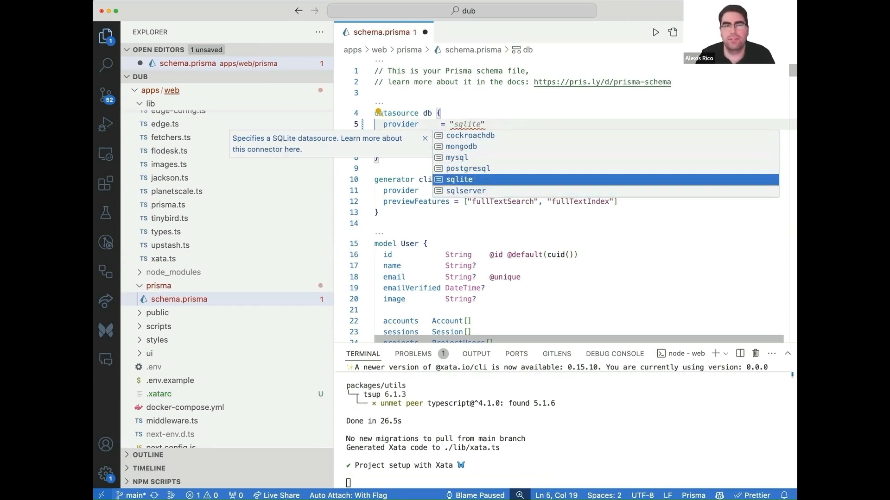
left_click(467, 169)
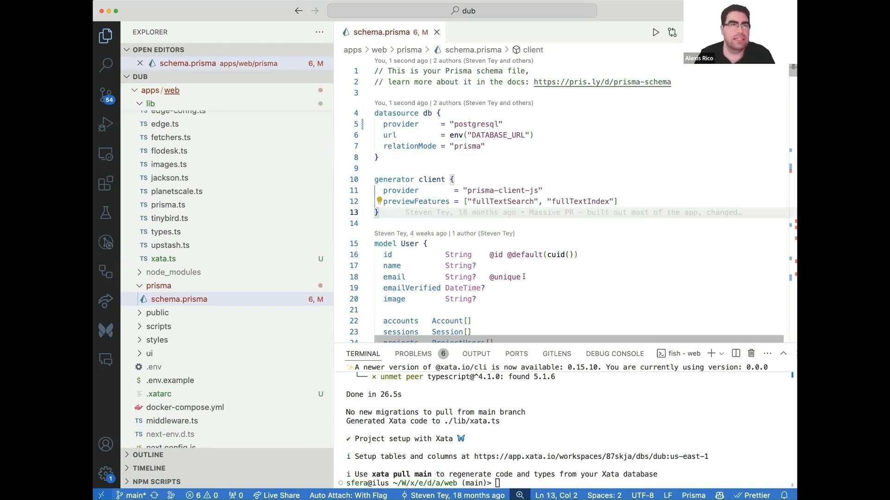
double_click(580, 201)
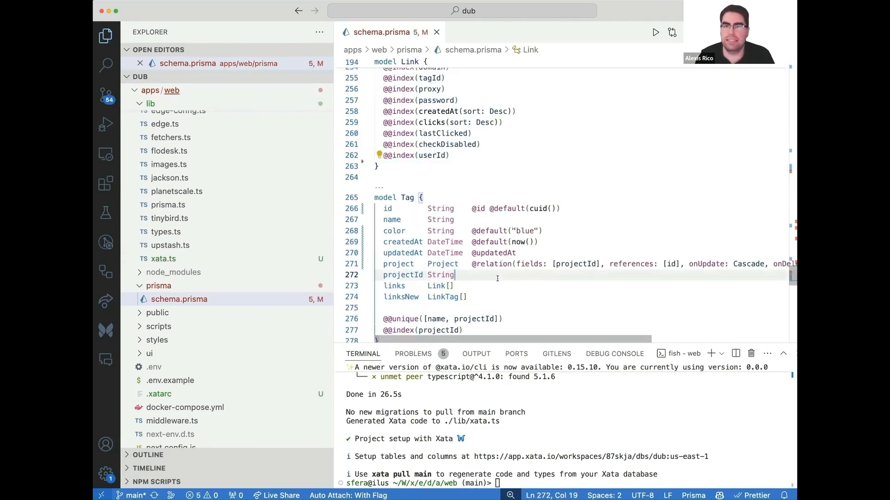
scroll("up", 3)
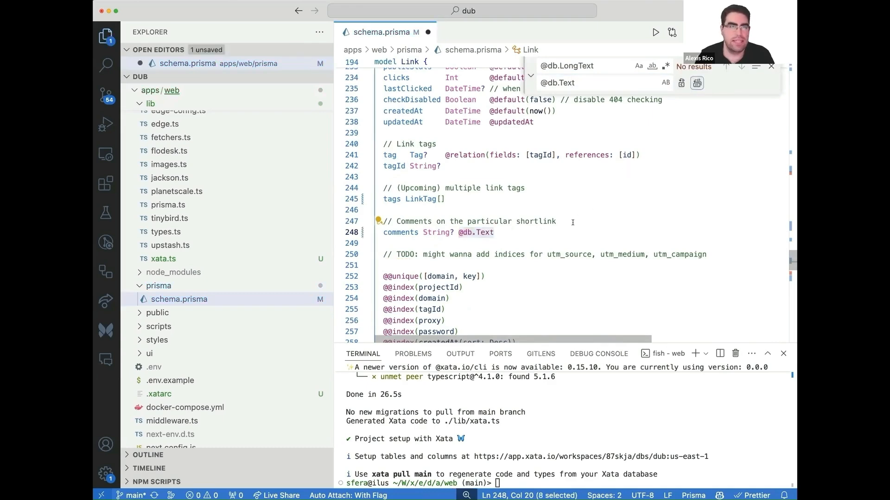
left_click(770, 66)
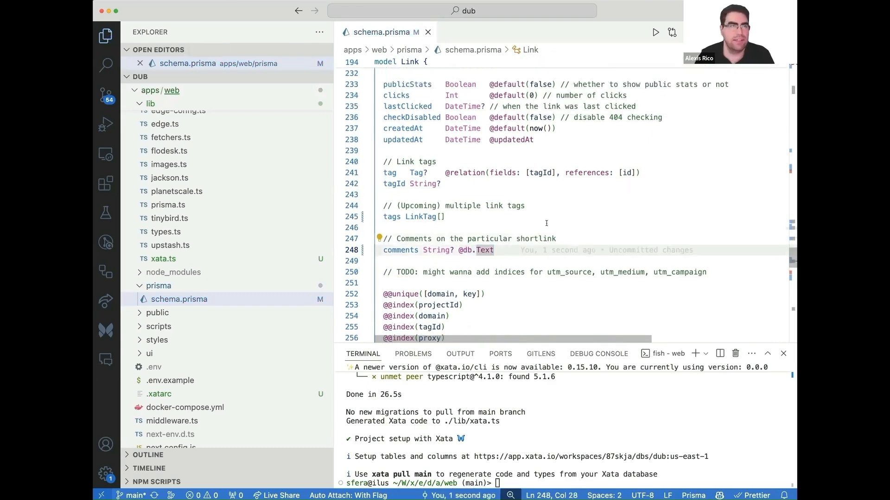
Review the edited models, including the String 'member' role replacing the Role enum.
scroll("up", 3)
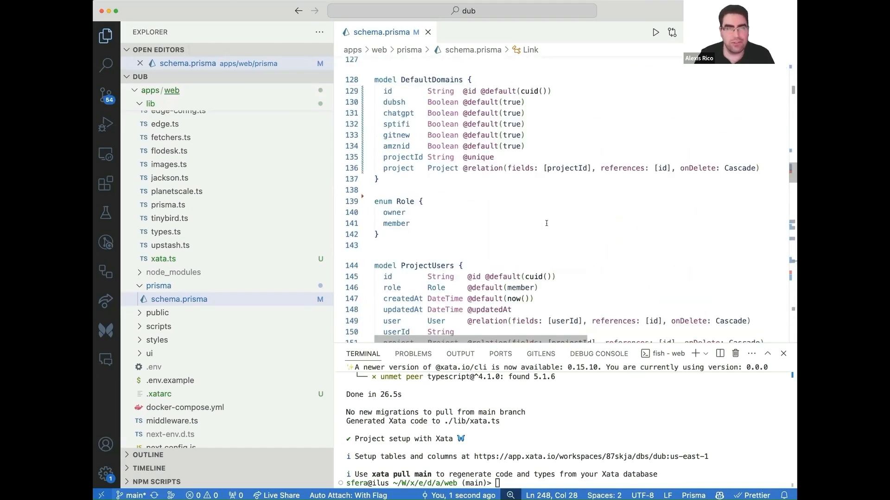
scroll("down", 3)
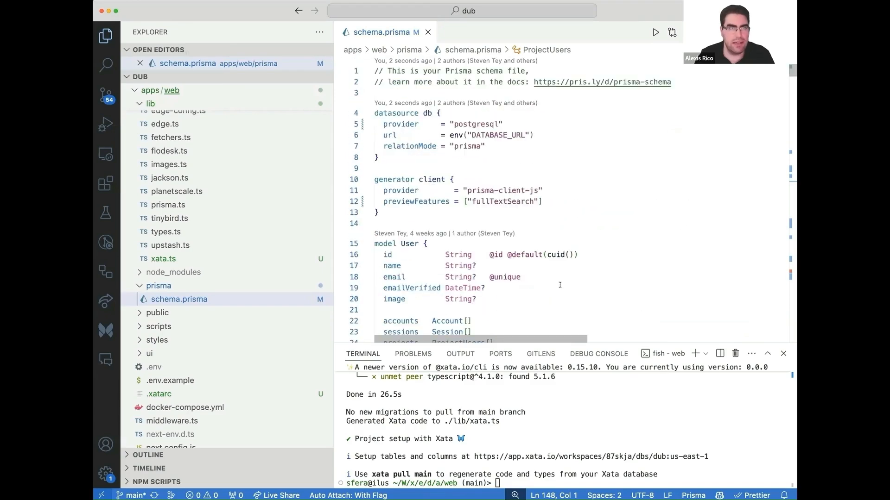
scroll("down", 3)
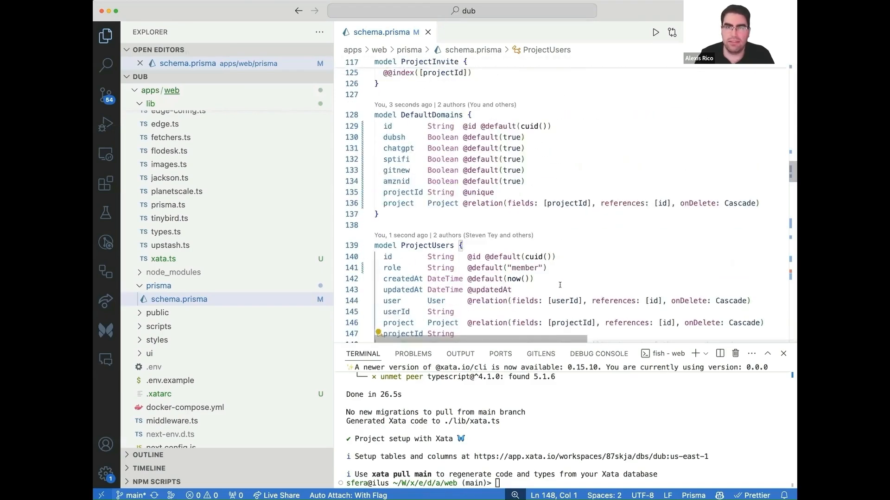
scroll("down", 3)
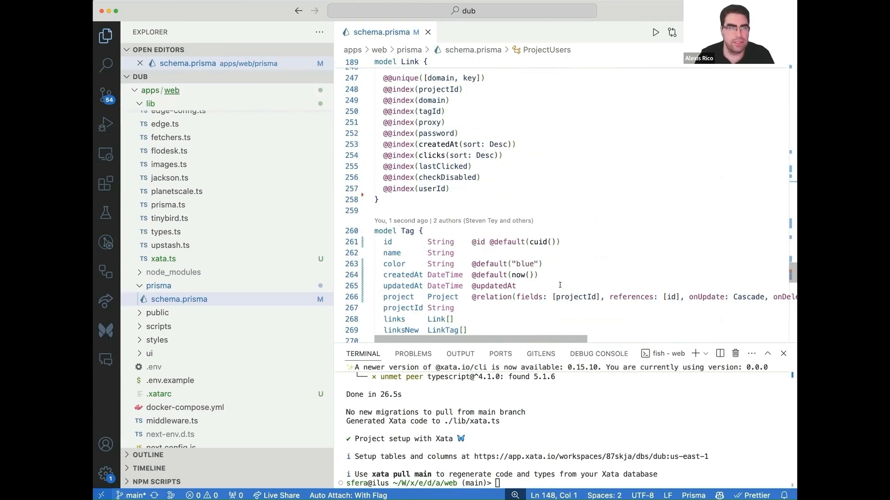
scroll("up", 3)
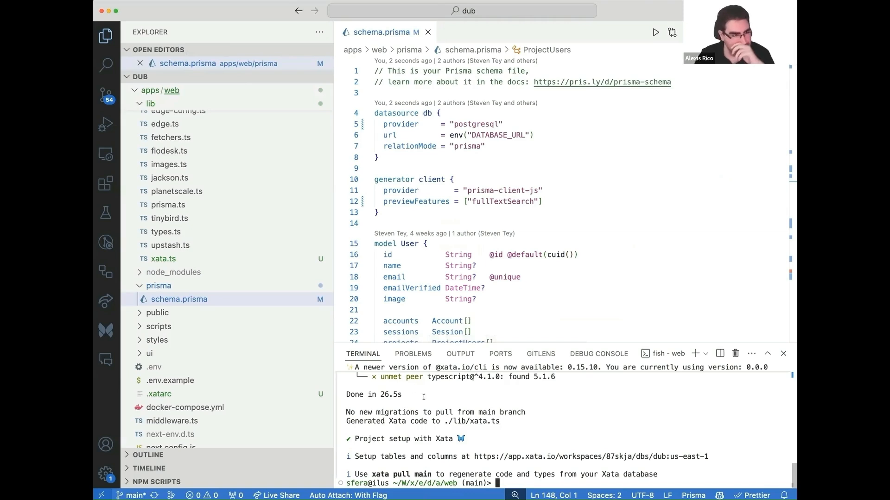
Review the generated lib/xata.ts client and close all open editors.
left_click(163, 259)
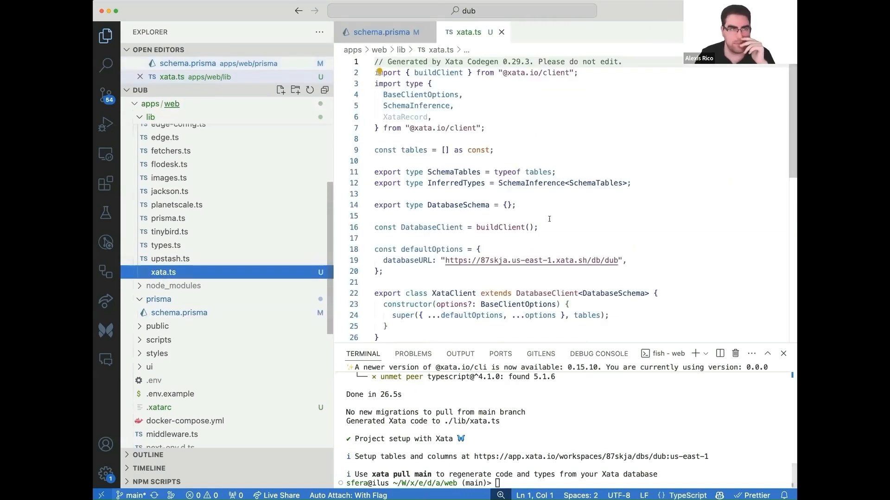
scroll("down", 3)
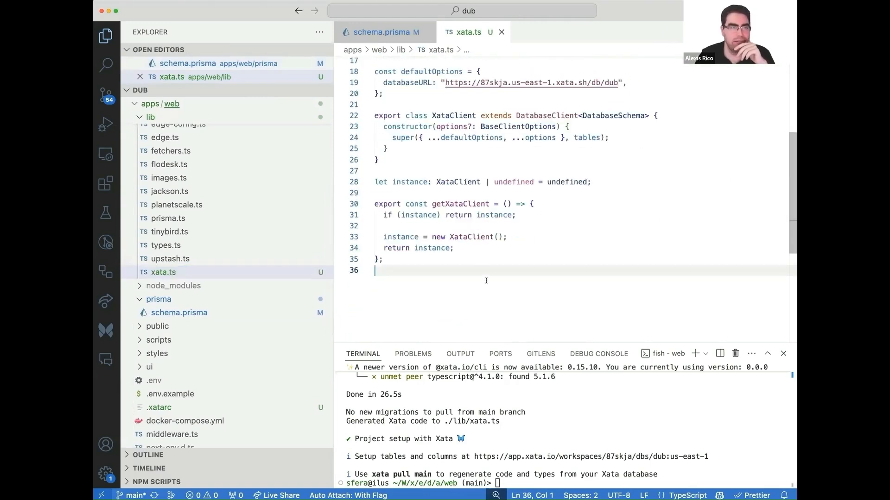
scroll("up", 3)
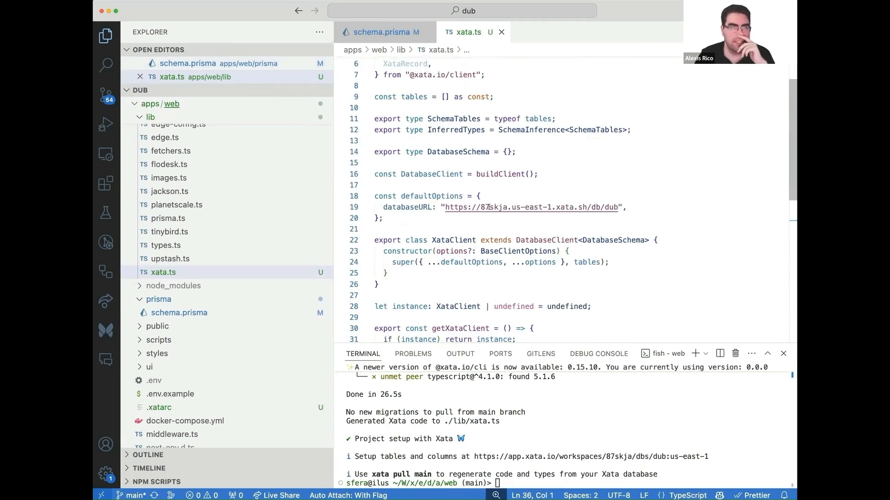
left_click(386, 273)
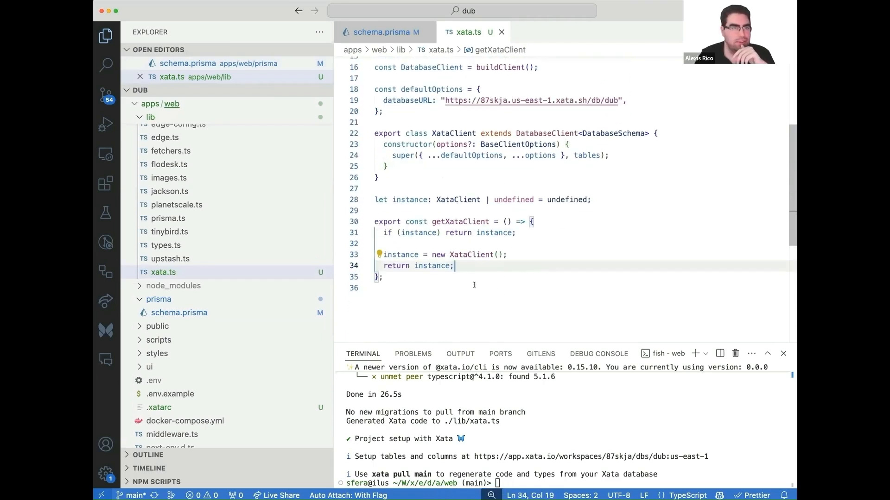
right_click(467, 31)
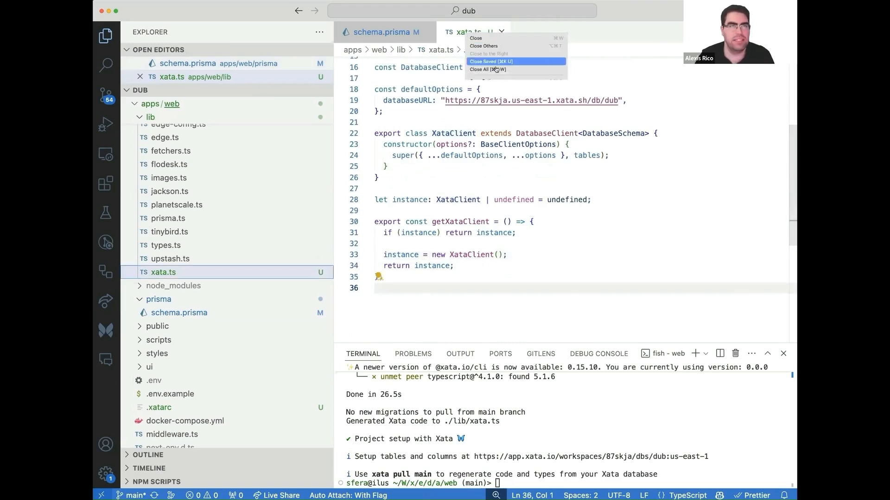
left_click(492, 61)
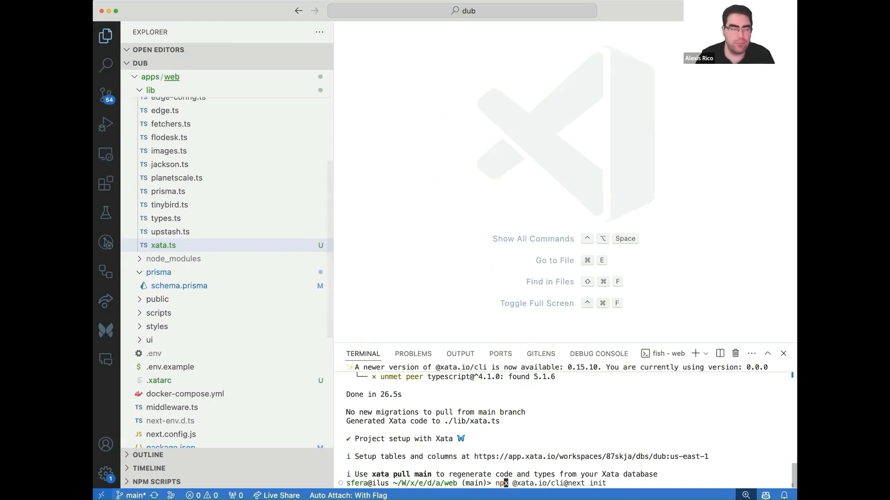
Run npx prisma db push to the Xata dub:main database while reviewing schema.prisma.
type("npx prisma db push")
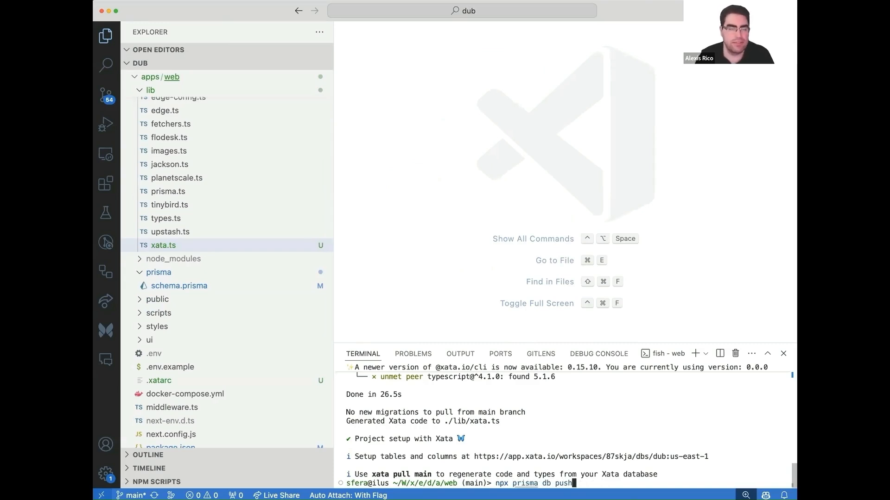
key("Return")
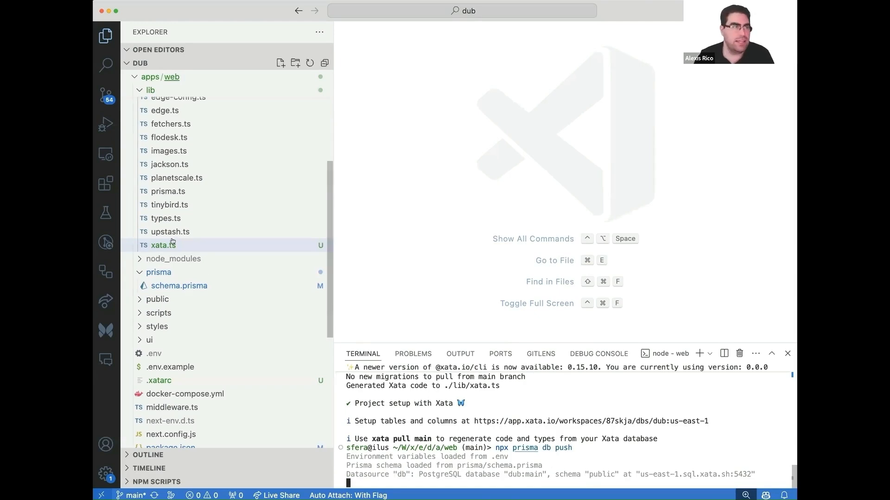
left_click(179, 285)
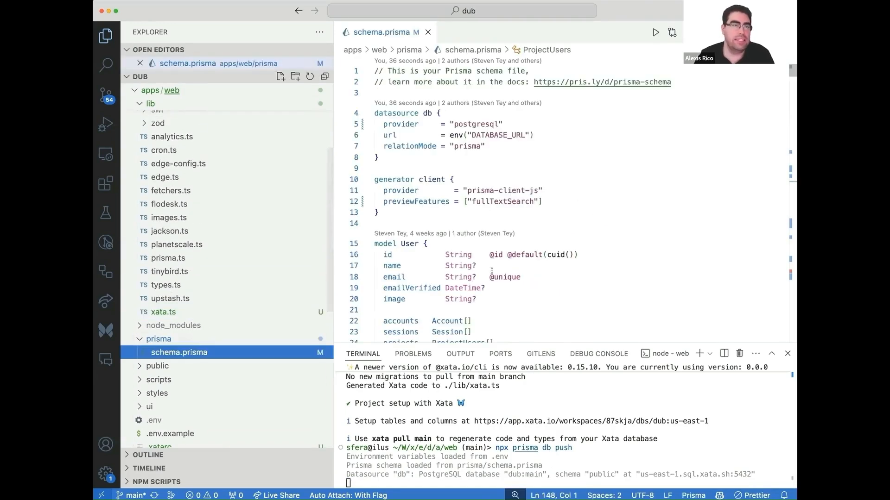
scroll("down", 3)
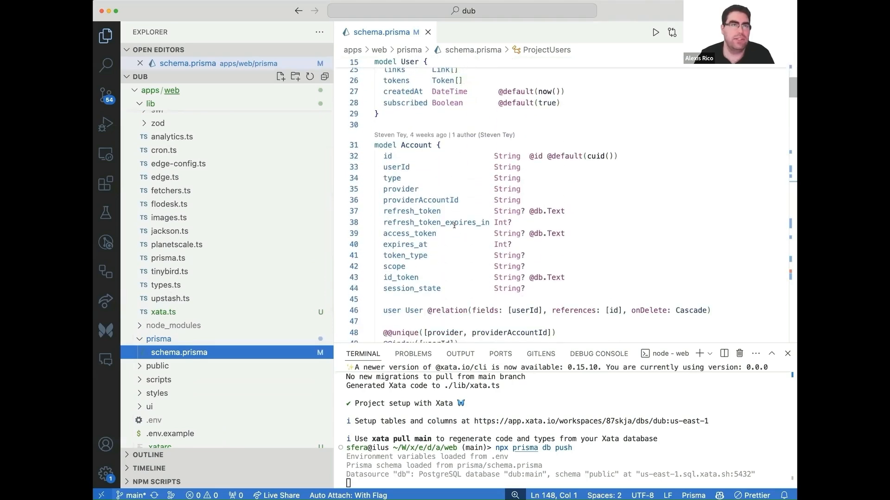
scroll("down", 3)
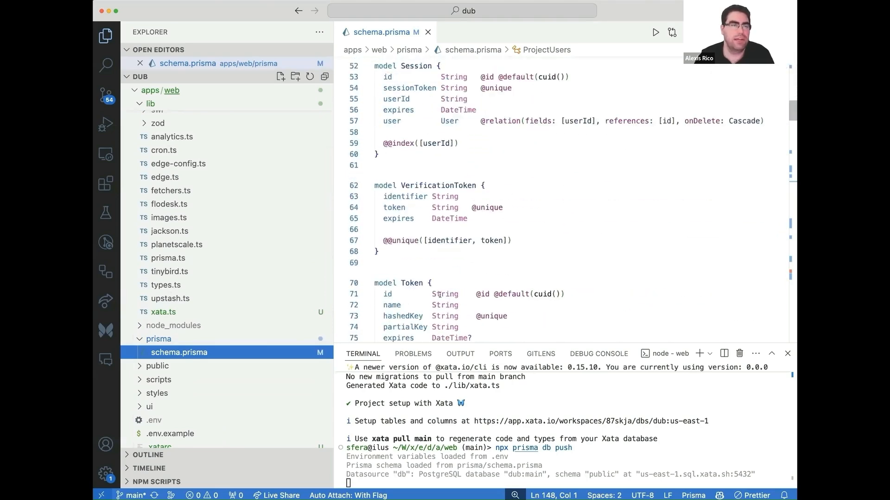
left_click(428, 32)
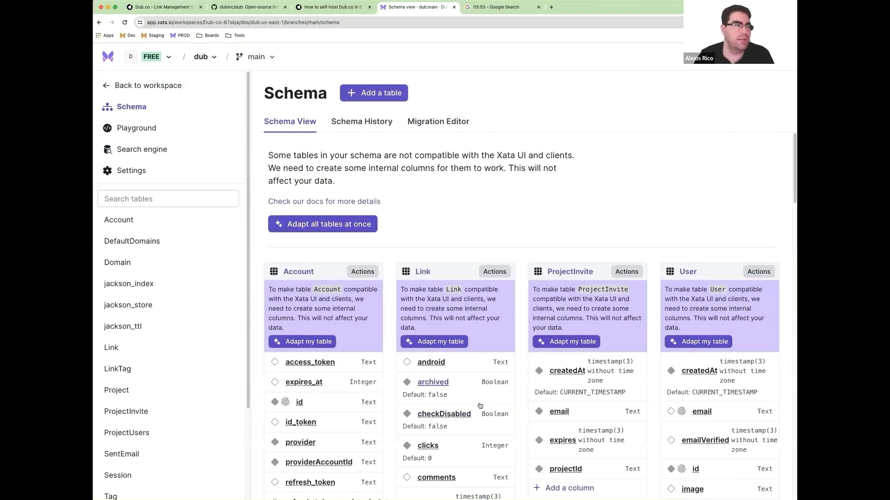
mouse_move(463, 237)
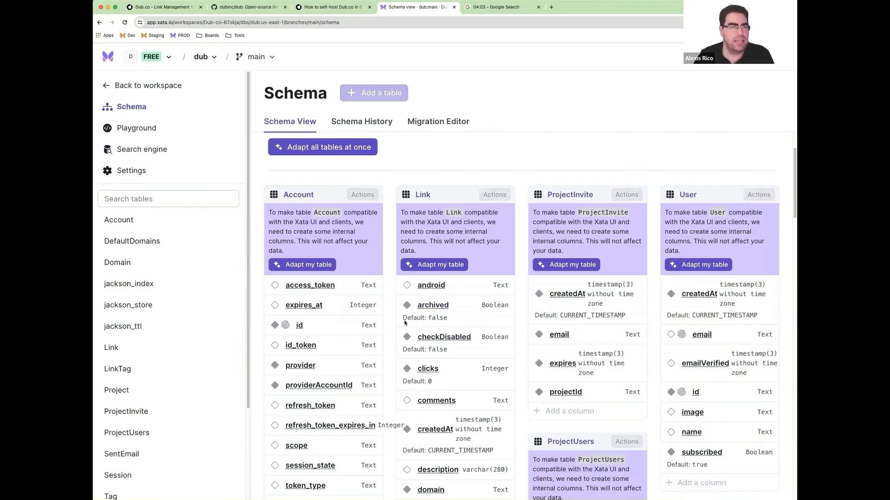
Scroll through the dub schema tables, including Project, ProjectUsers and Token, all marked as needing adaptation.
scroll("down", 3)
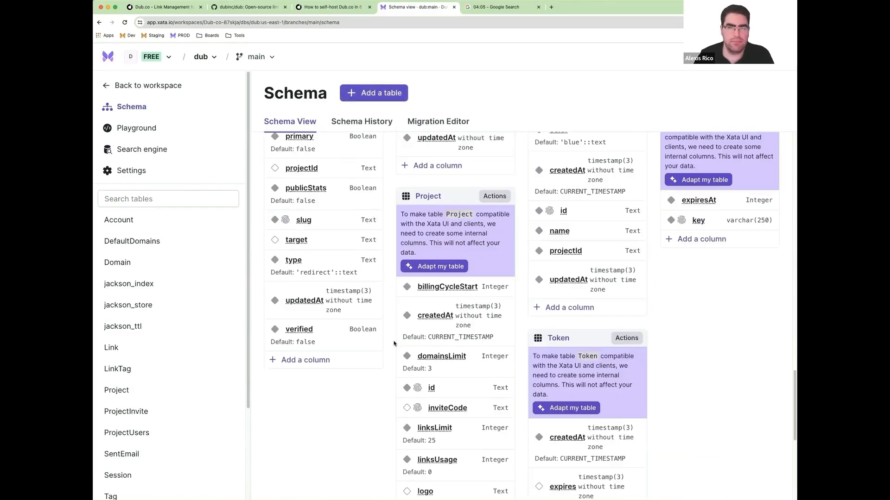
scroll("up", 3)
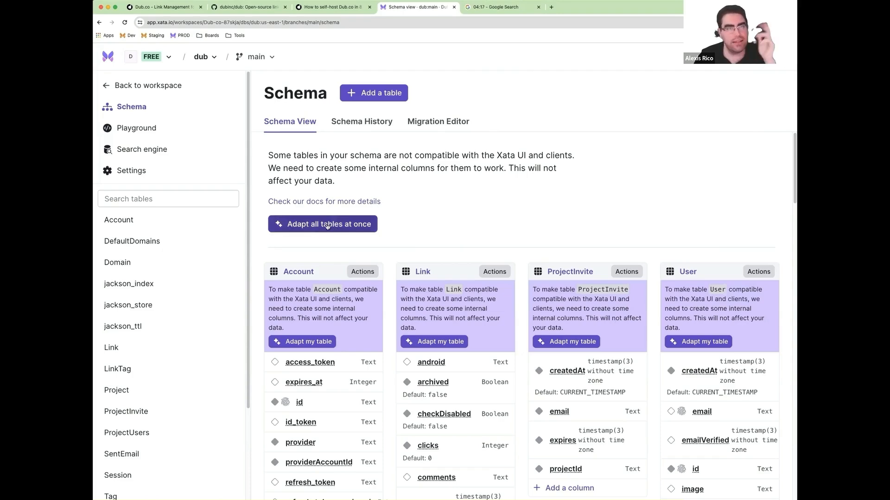
Adapt all tables at once so each gains xata_id, xata_createdat, xata_updatedat and xata_version columns.
left_click(321, 223)
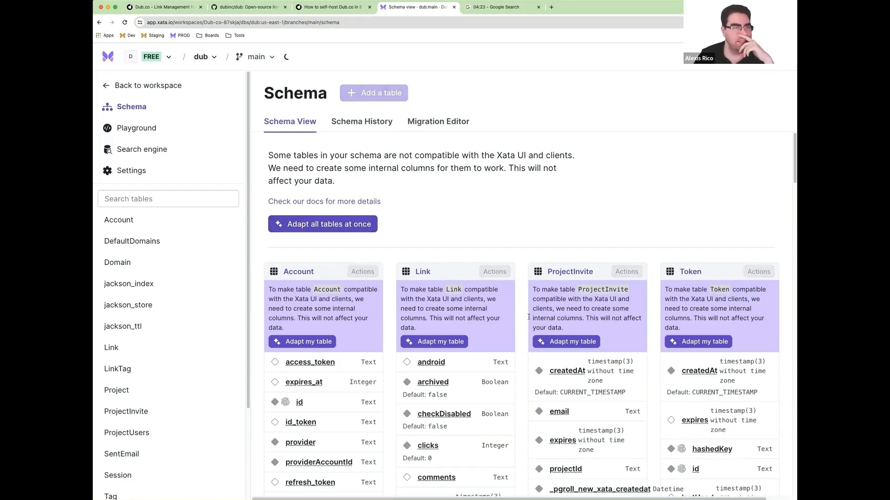
left_click(322, 223)
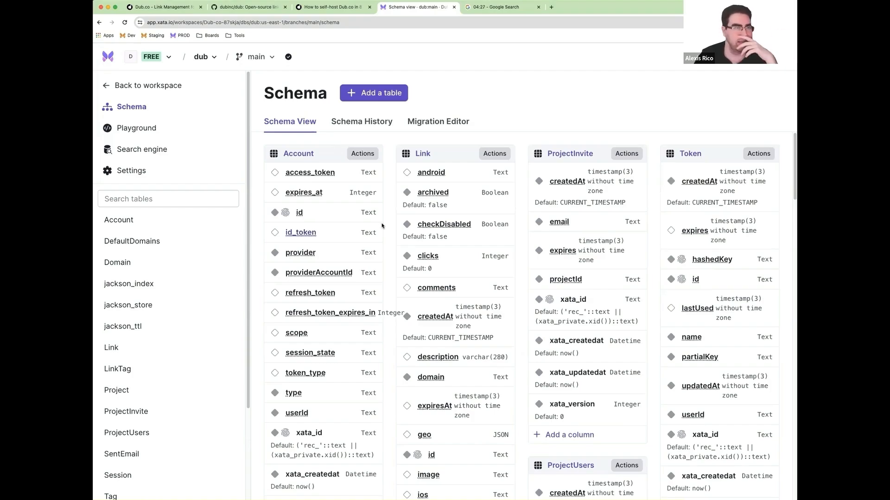
scroll("down", 3)
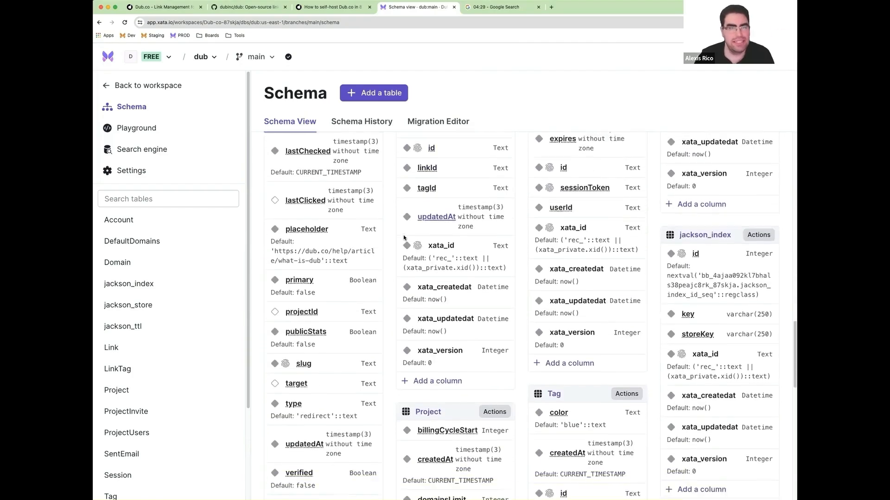
scroll("up", 3)
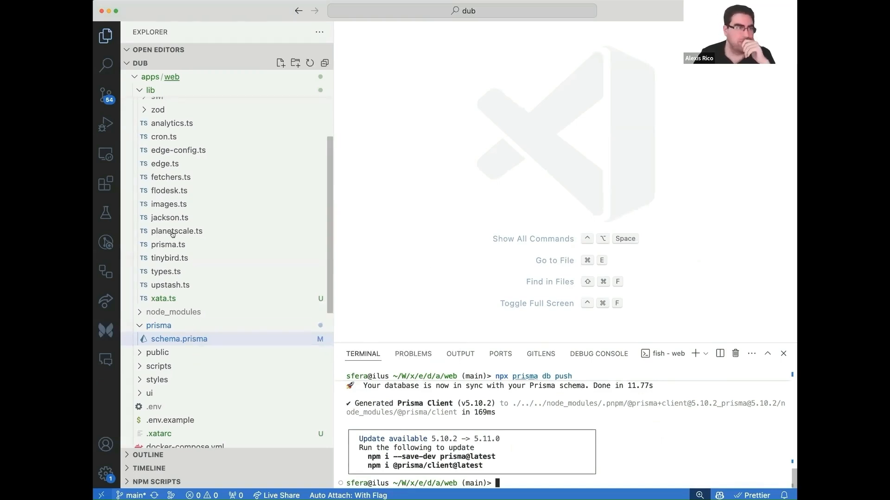
mouse_move(176, 231)
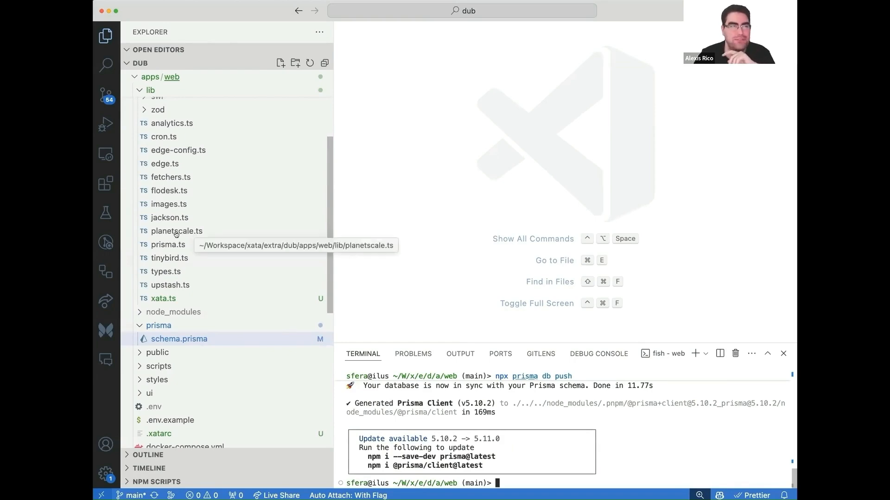
Open the planetscale.ts helper from the lib folder after confirming prisma db push succeeded.
left_click(176, 230)
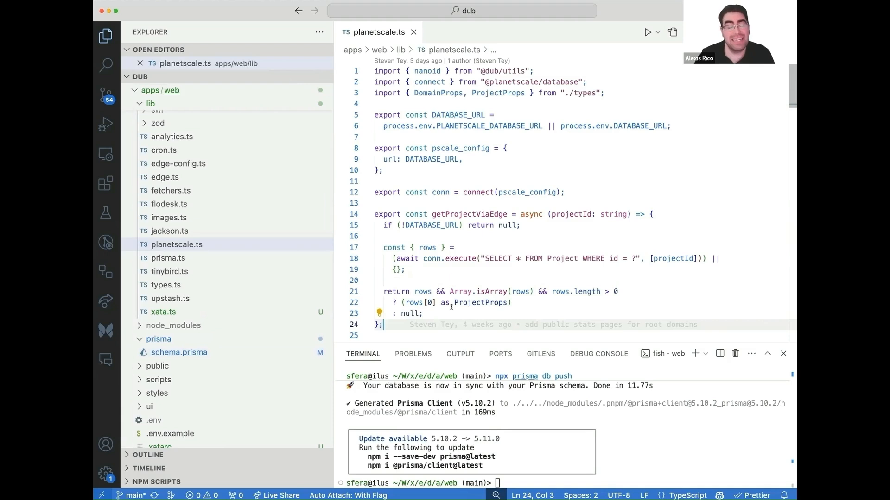
double_click(513, 82)
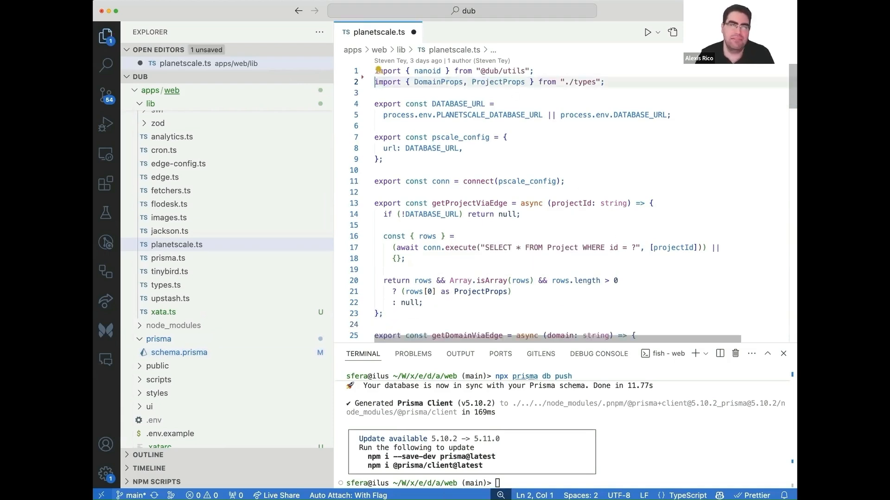
key("Enter")
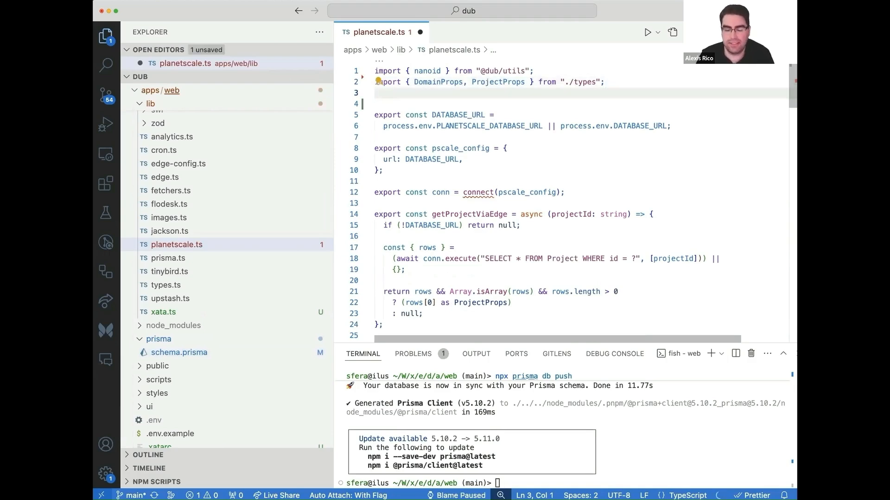
type("import { connect } from \"@dub/db\";")
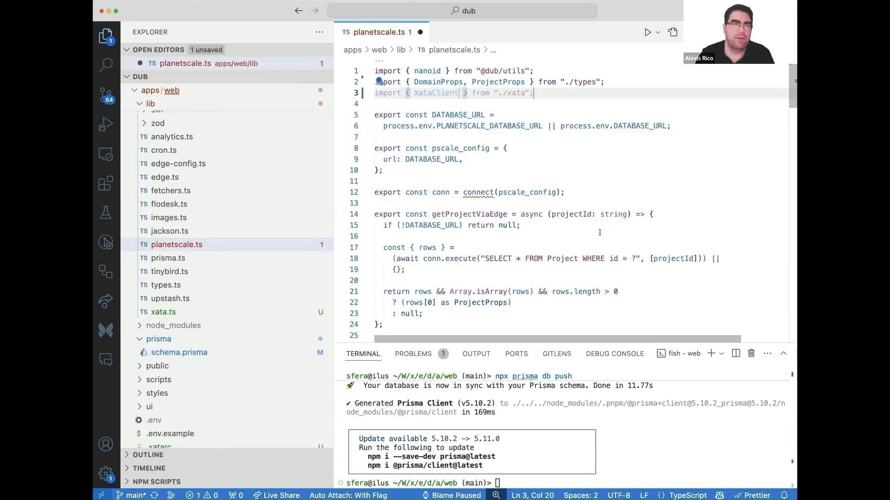
double_click(511, 93)
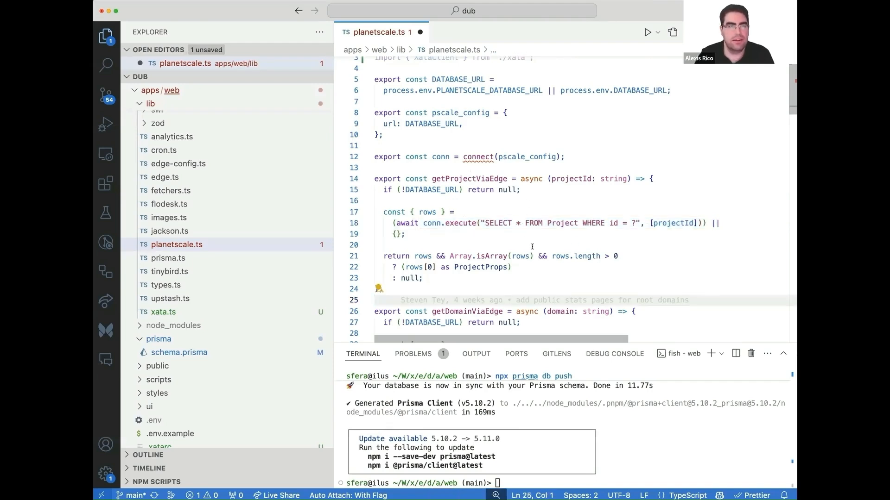
double_click(511, 156)
type("execute(")
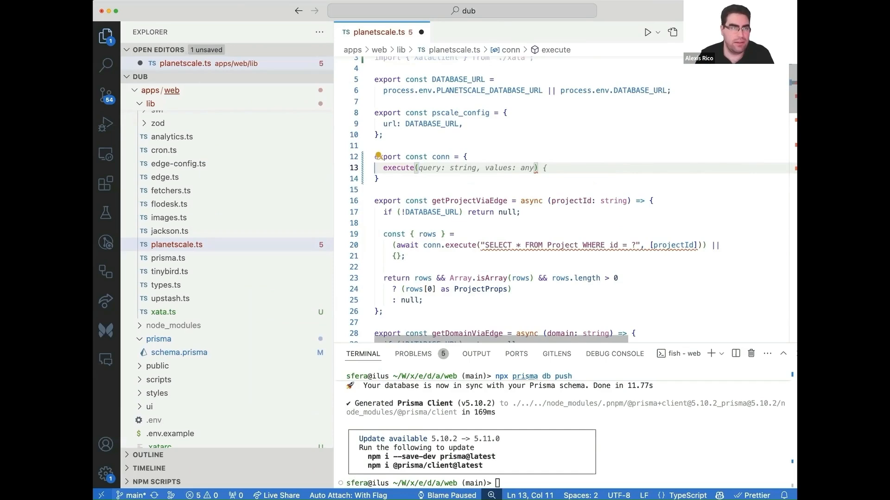
Give execute statement and params arguments querying XataClient, and begin declaring the xata instance.
type("statement")
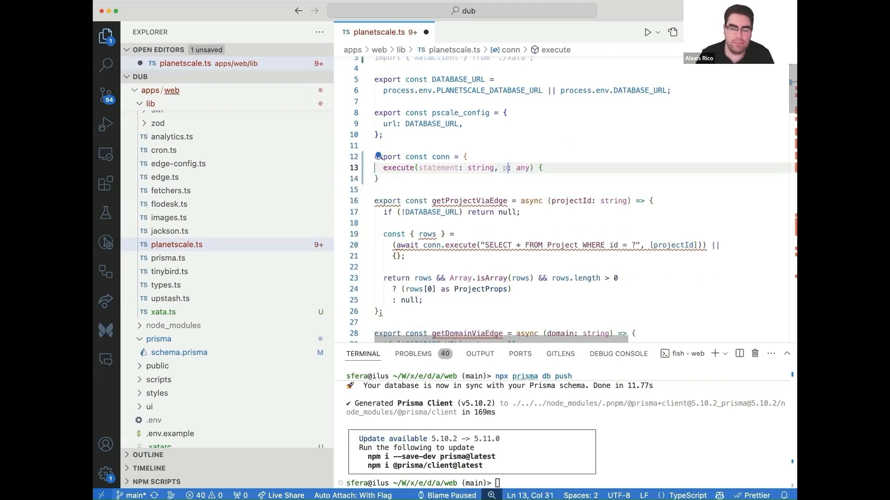
type("arams")
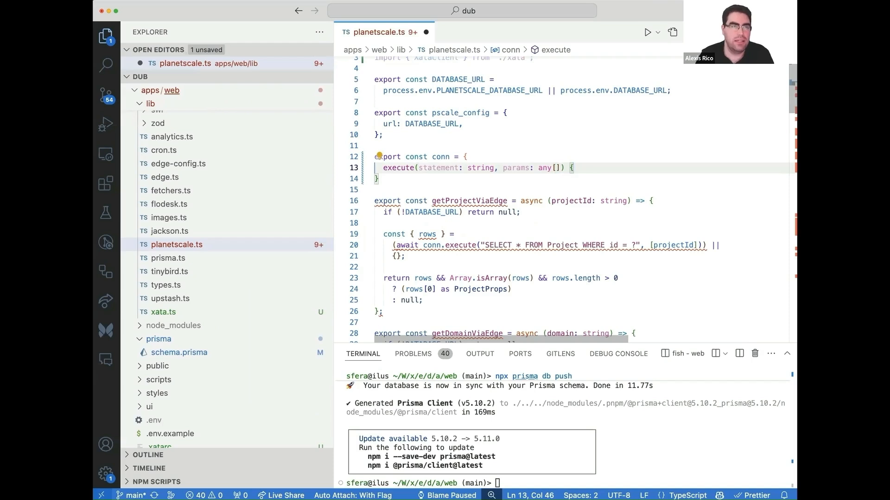
type("return XataClient.query(statement, params);")
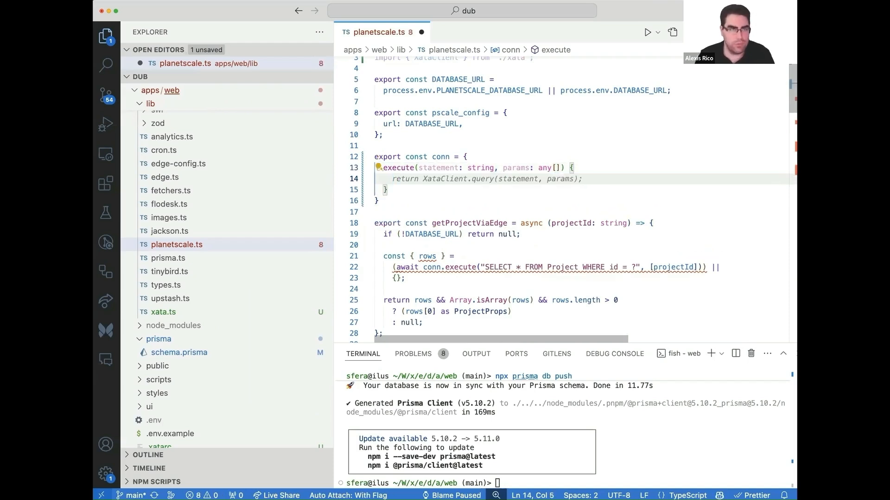
type("const { records } = xata")
left_click(582, 145)
type("const xata =")
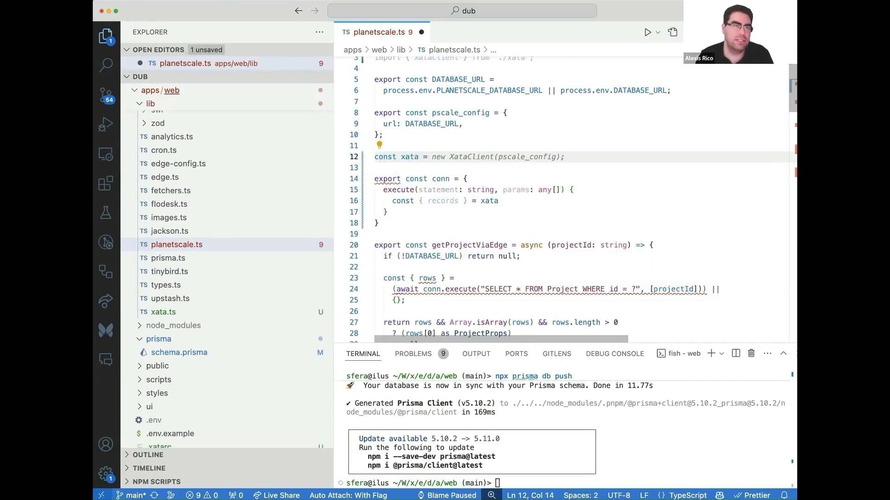
Make execute async, await xata.sql({ statement, params }) and return { rows: records }.
left_click(451, 157)
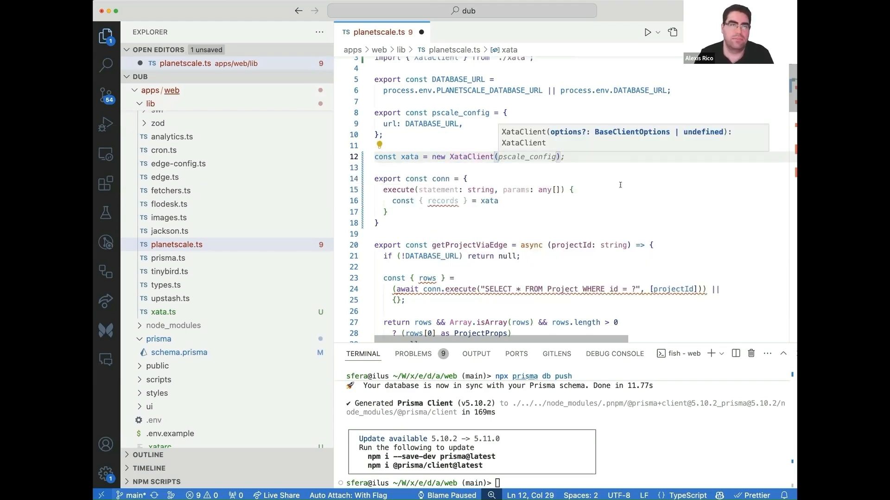
type(".db")
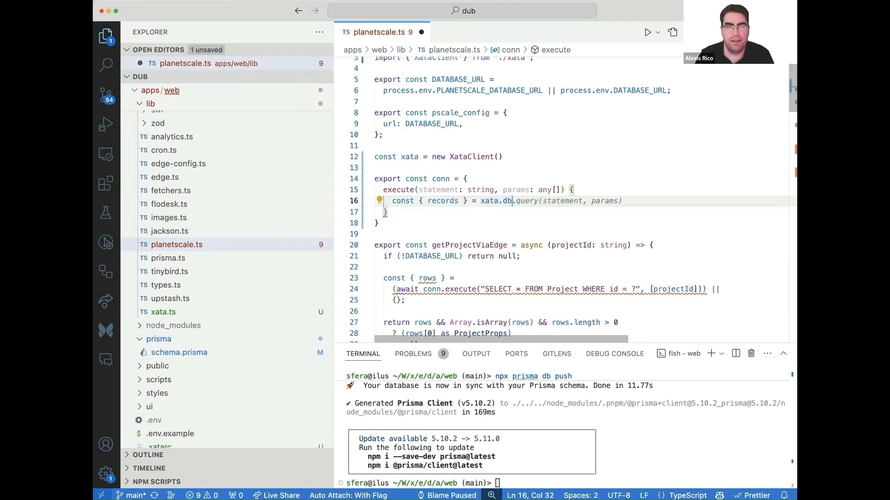
type("sql({ statement, params });")
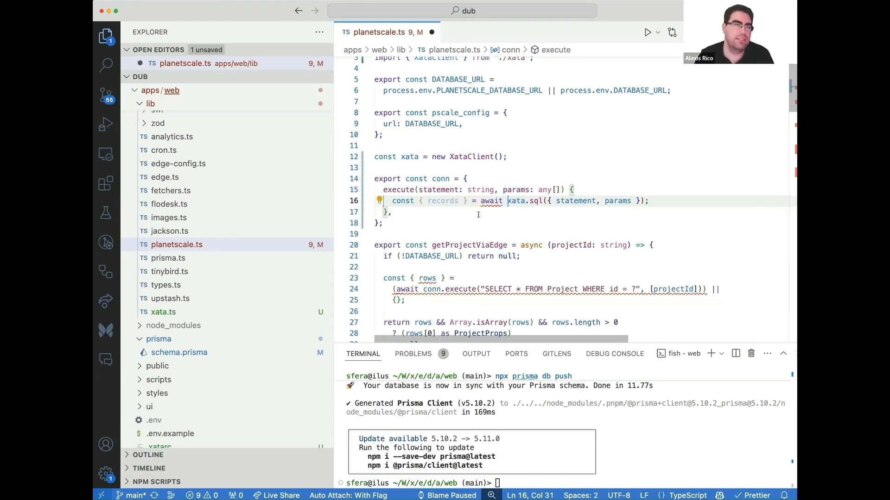
left_click(382, 189)
type("async ")
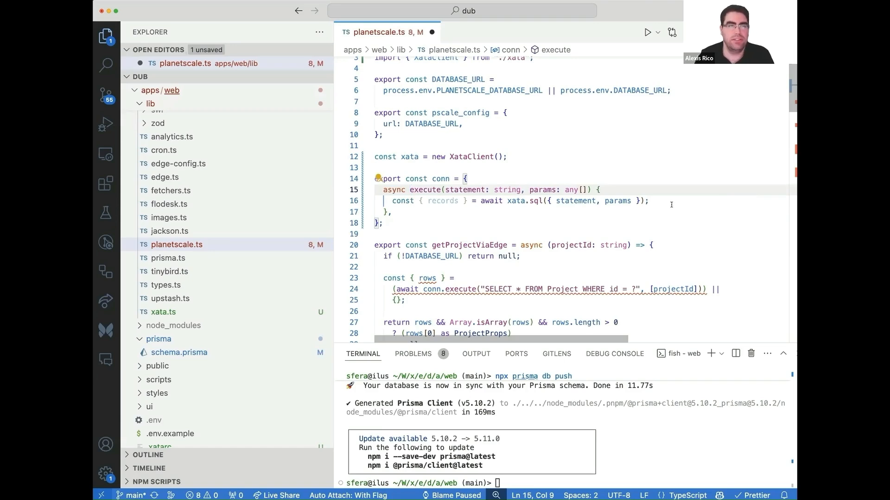
type("return")
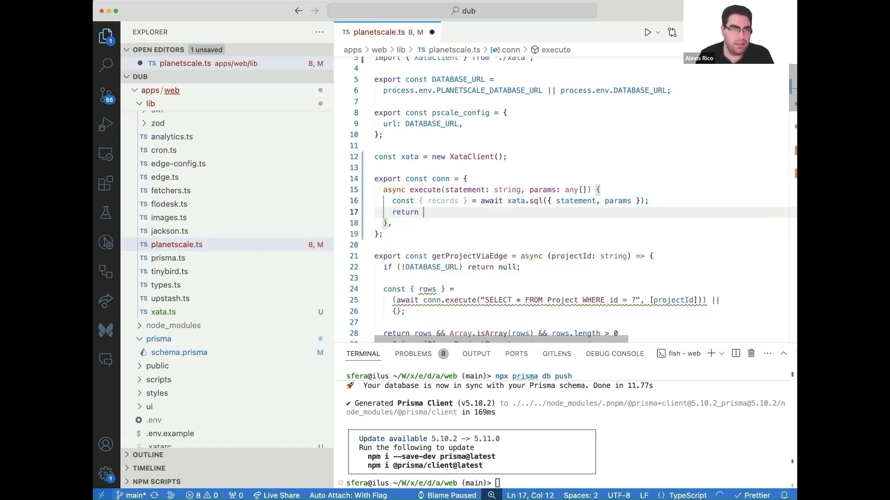
type("{ rows: records };")
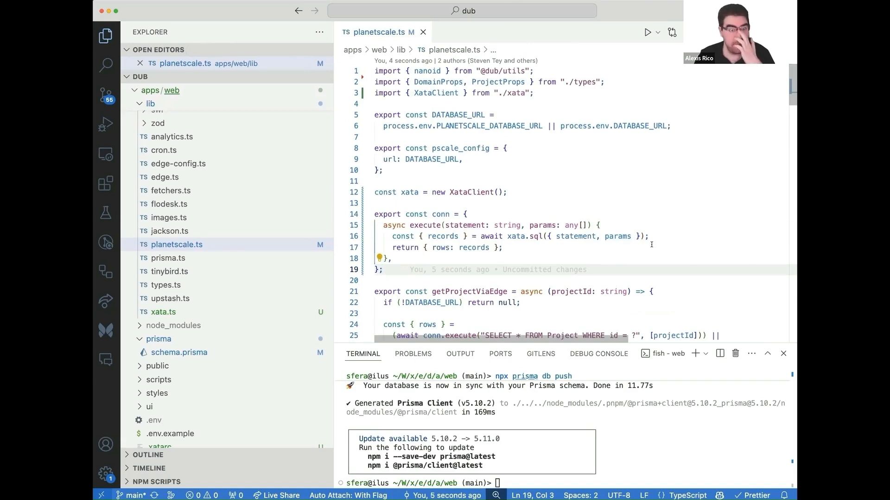
Open jackson.ts from the lib folder.
scroll("down", 3)
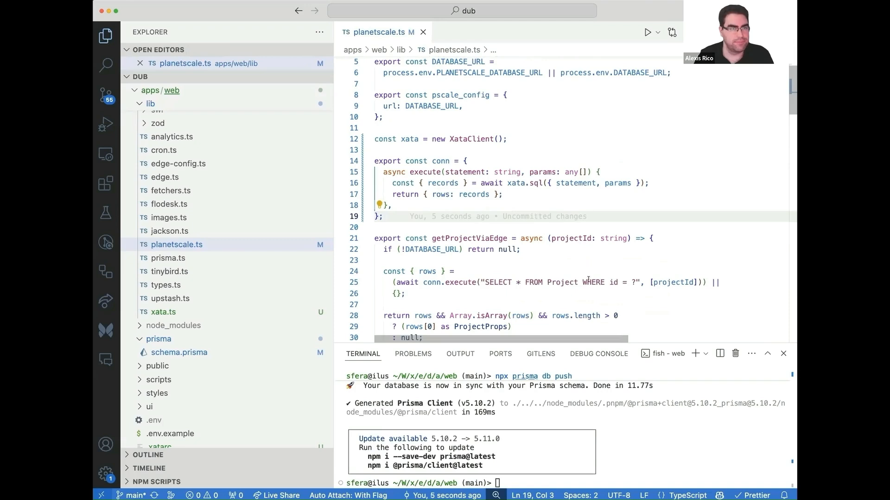
left_click(562, 227)
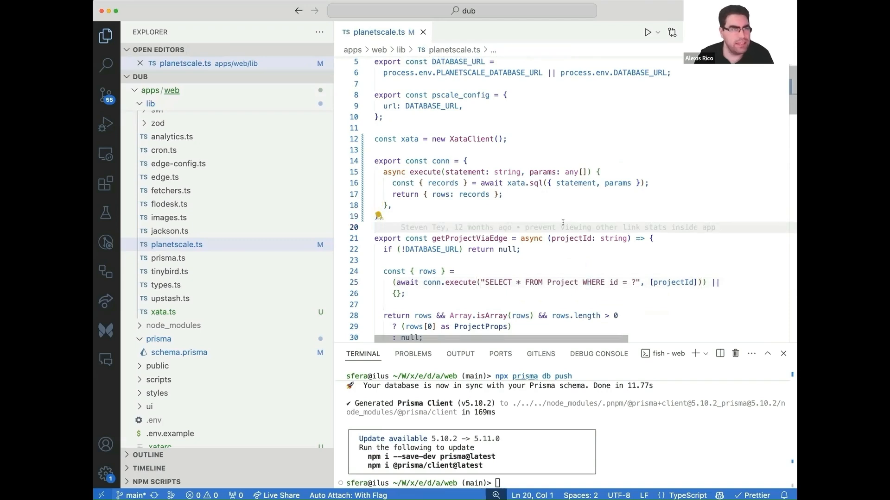
left_click(170, 245)
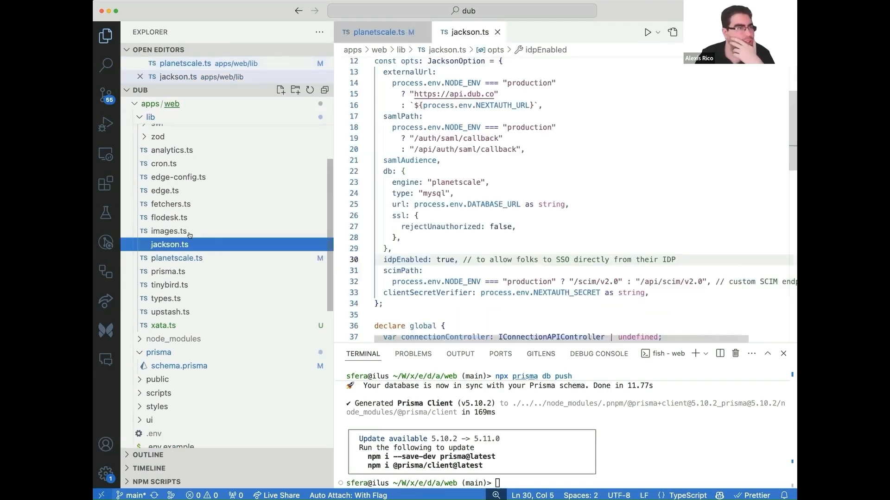
Set the Jackson db options to engine "sql", type "postgres" and manualMigration: true, and save.
scroll("up", 3)
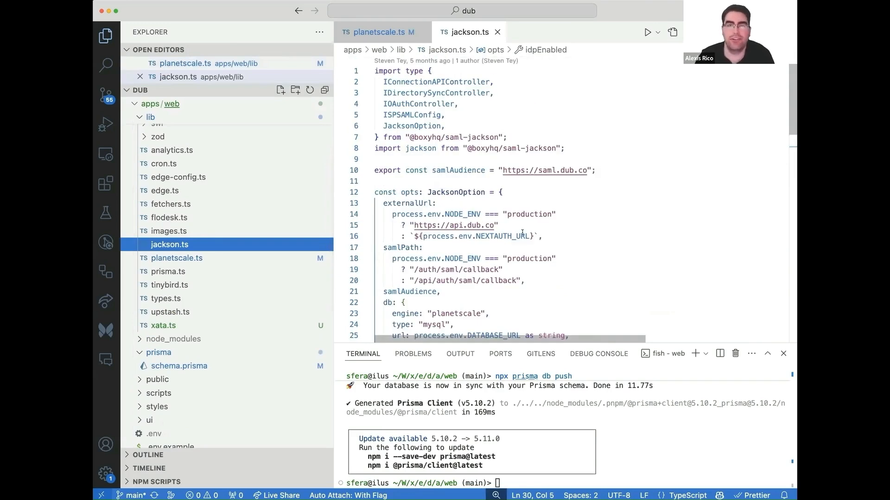
scroll("down", 3)
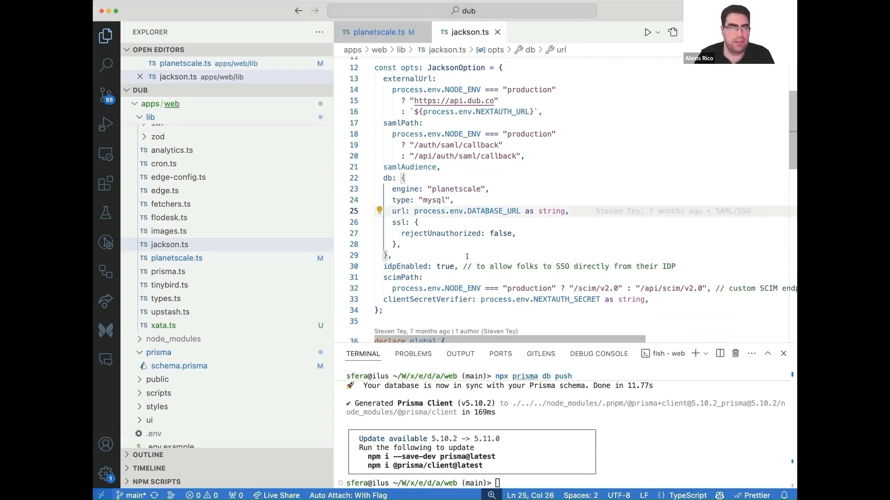
double_click(457, 190)
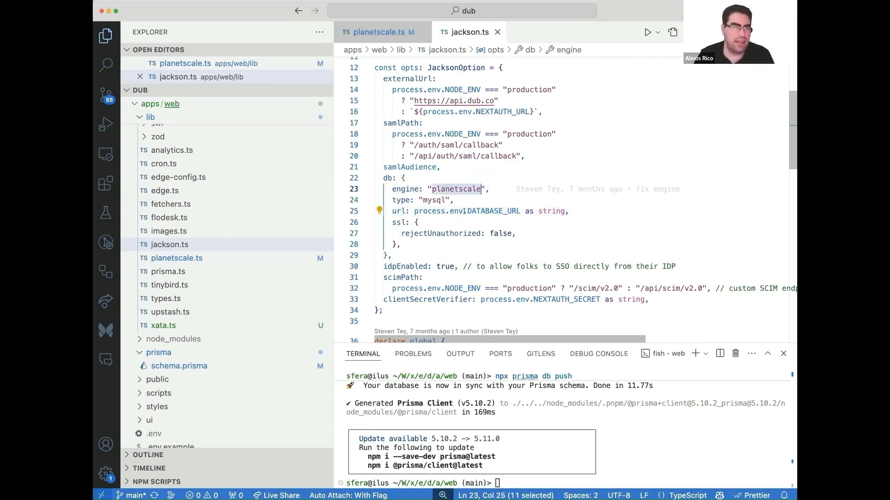
type("mem")
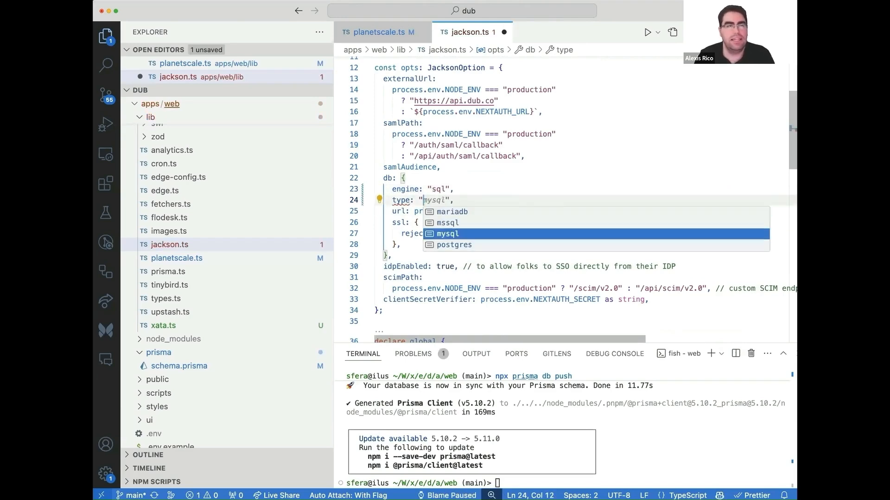
left_click(453, 245)
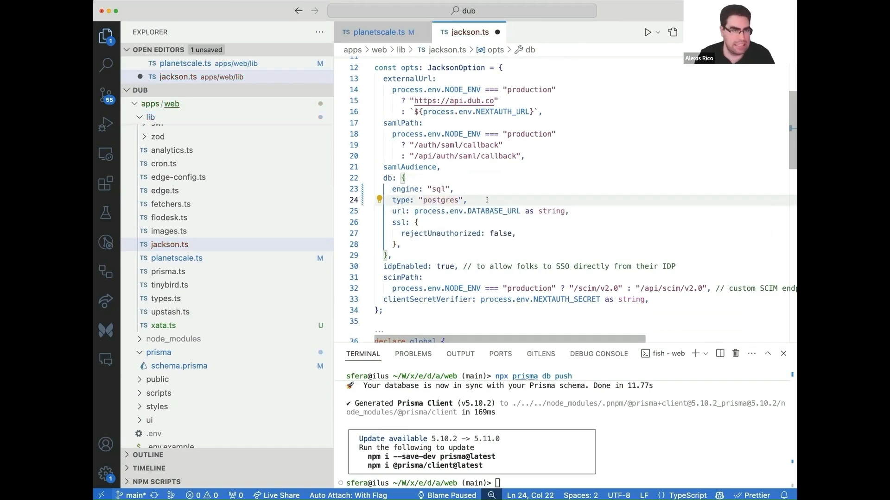
key("enter")
type("manualMigration: true,")
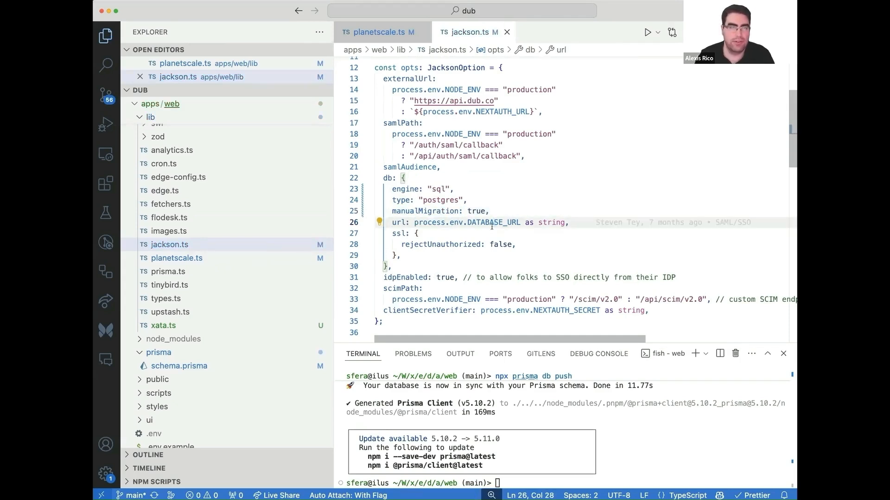
left_click(397, 255)
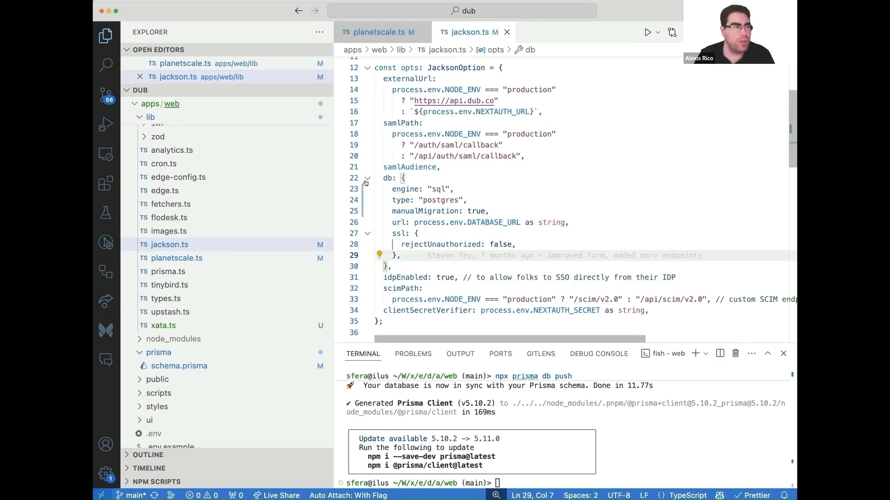
Close all editors and review the Source Control diffs for schema.prisma, xata.ts and jackson.ts.
right_click(465, 32)
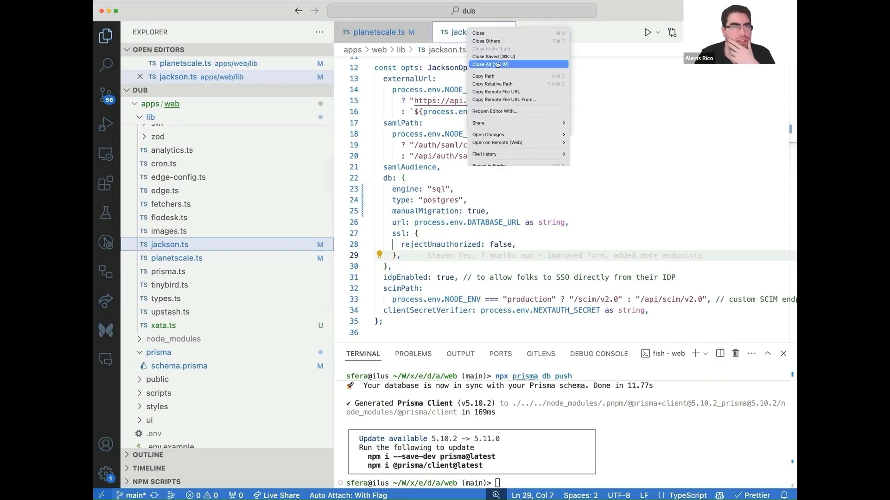
left_click(489, 64)
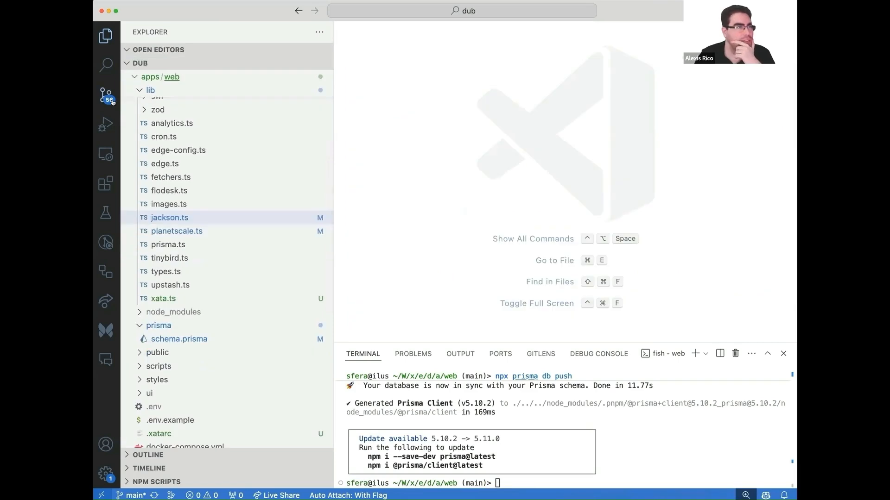
left_click(105, 96)
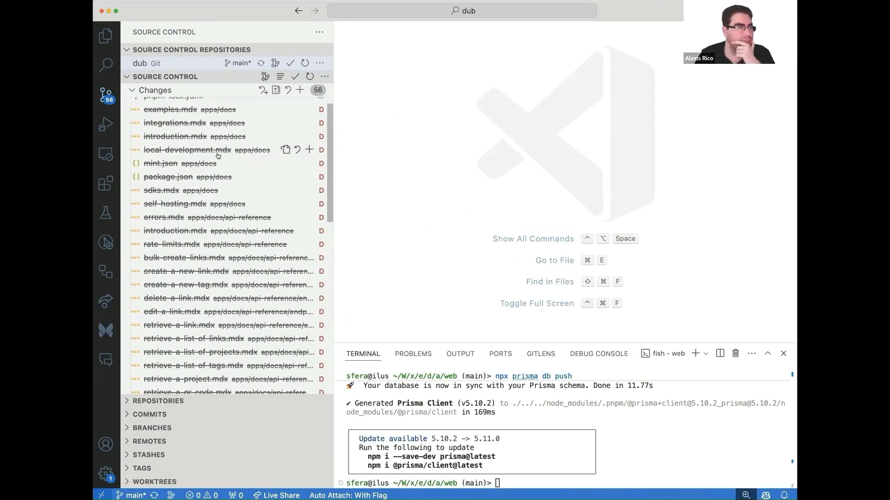
scroll("down", 3)
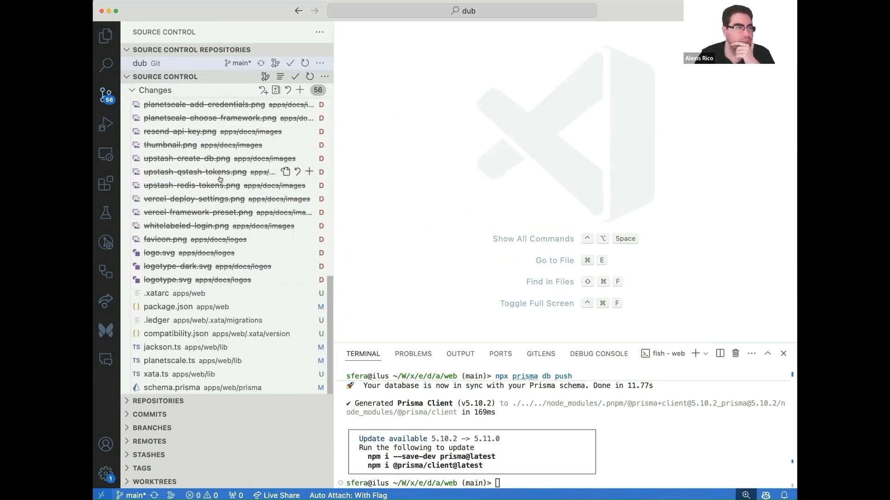
mouse_move(197, 387)
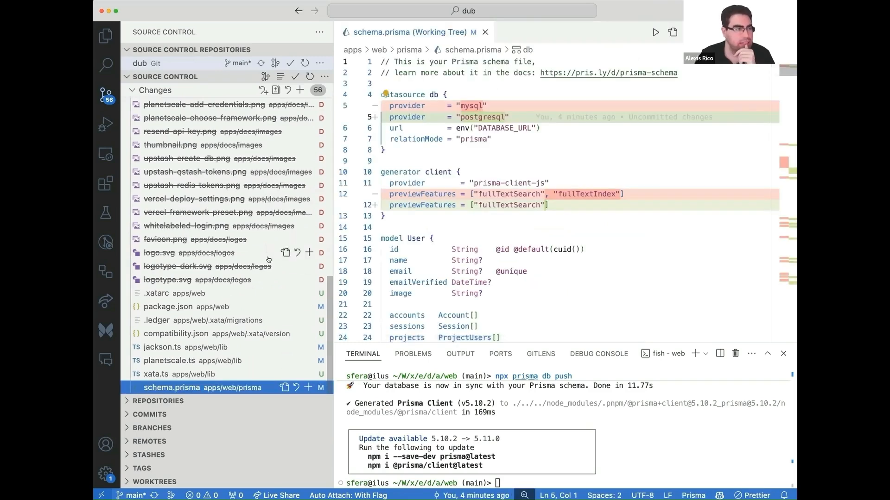
left_click(165, 374)
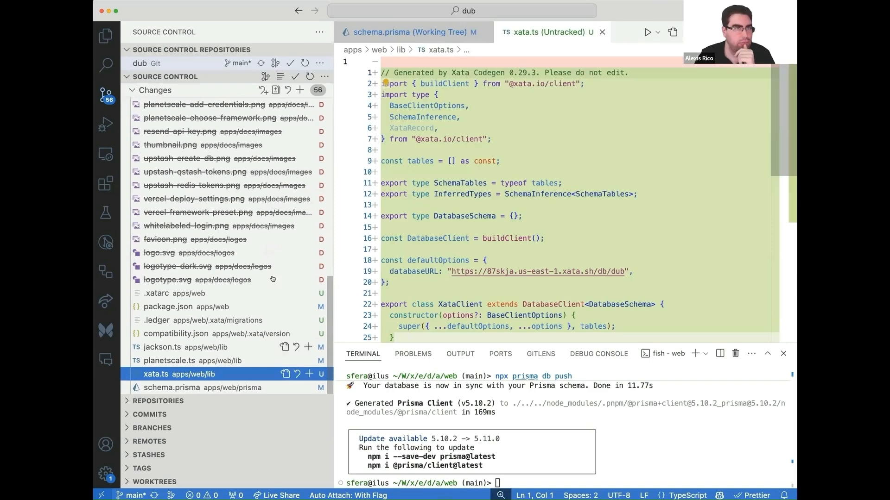
left_click(169, 361)
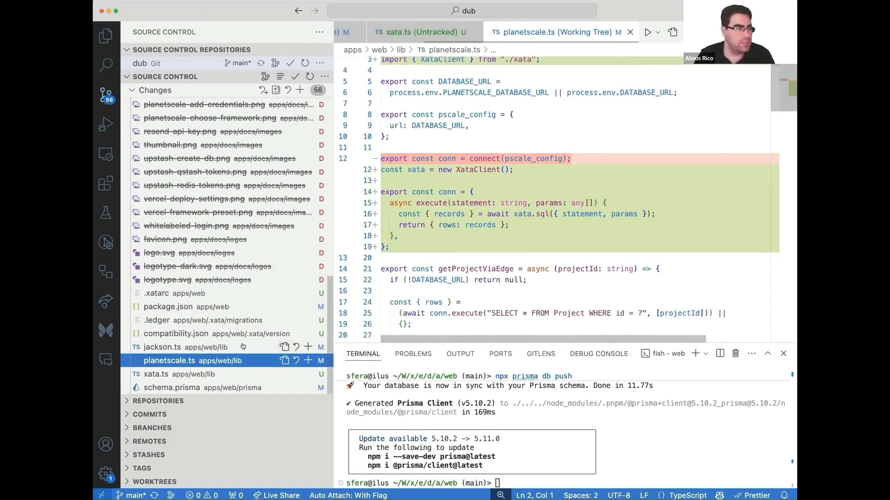
left_click(163, 347)
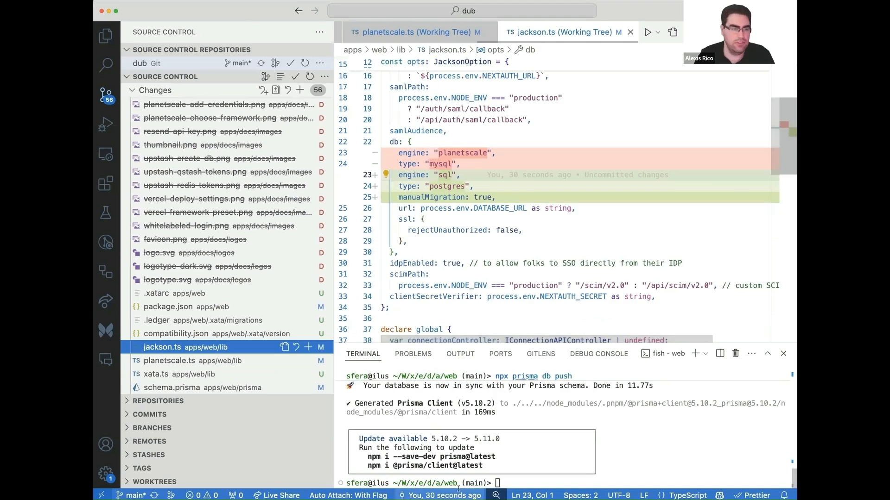
Move the terminal up to the dub repository root and start the app with pnpm.
type("cd ..")
type("pnpm")
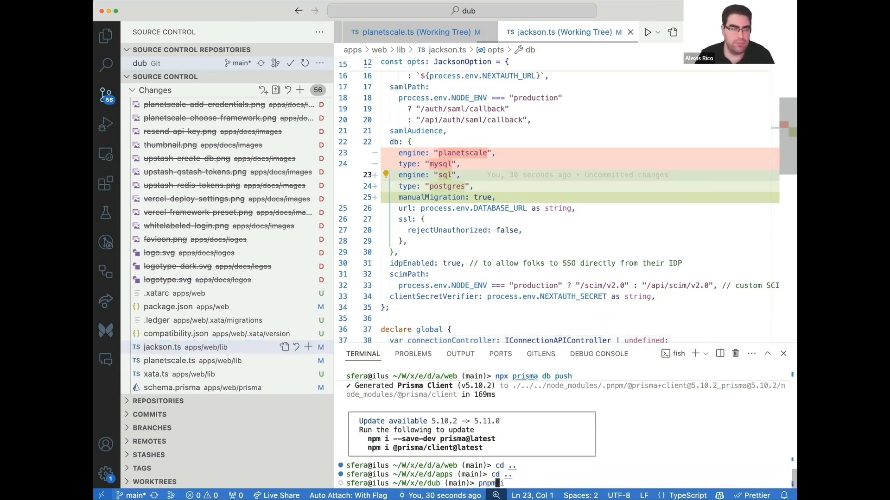
key("Return")
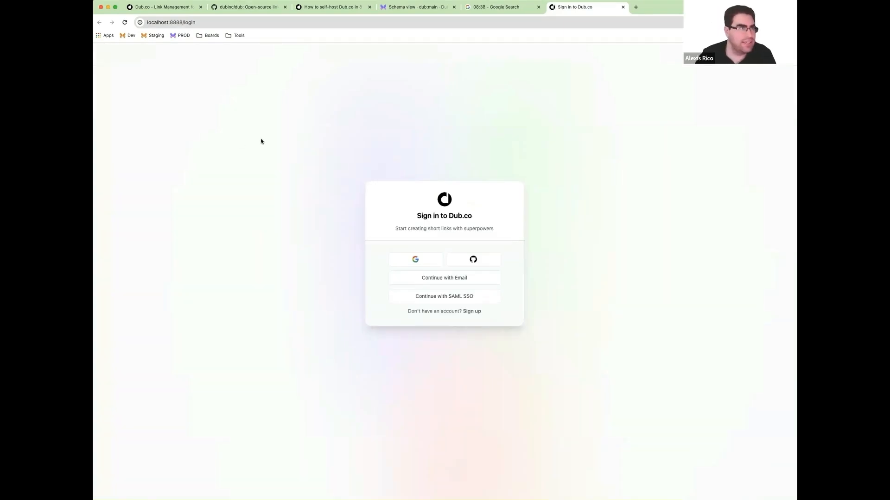
mouse_move(490, 320)
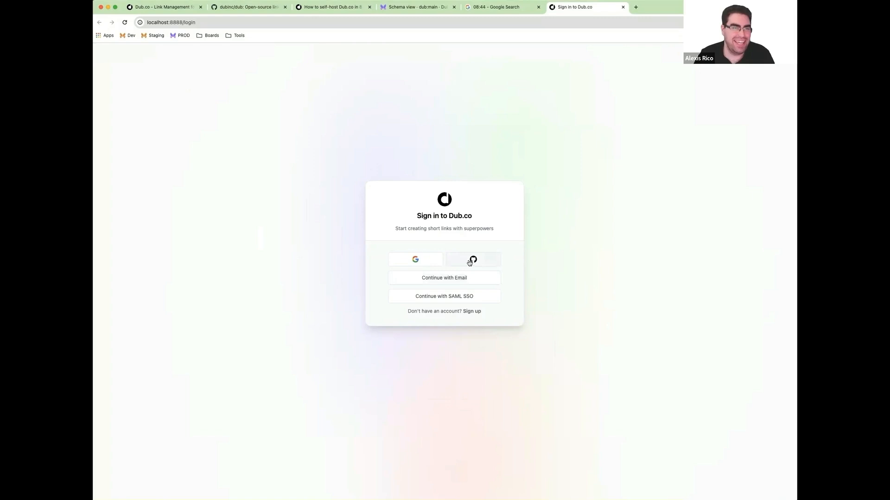
Sign into the local Dub.co app with GitHub, reaching the Welcome to Dub.co page.
left_click(473, 260)
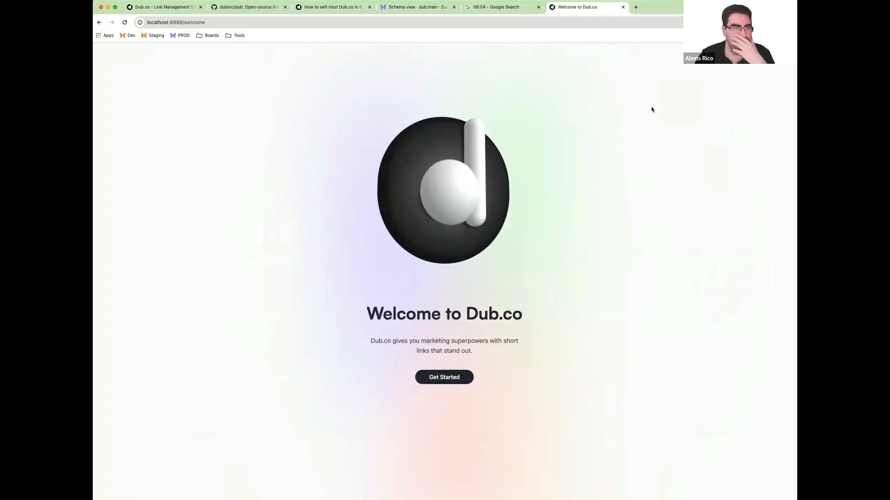
mouse_move(492, 377)
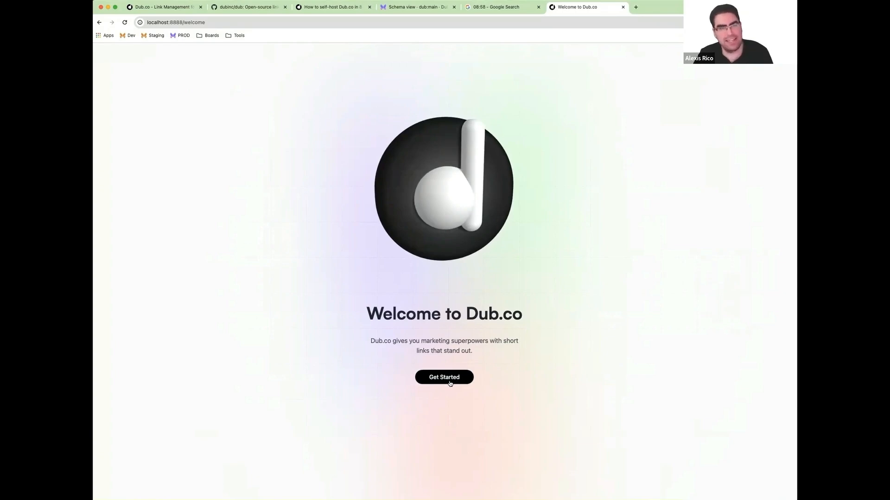
Create a free-plan project named 'This is a test' without a domain, skip the Pro upgrade, then return to Xata.
left_click(444, 377)
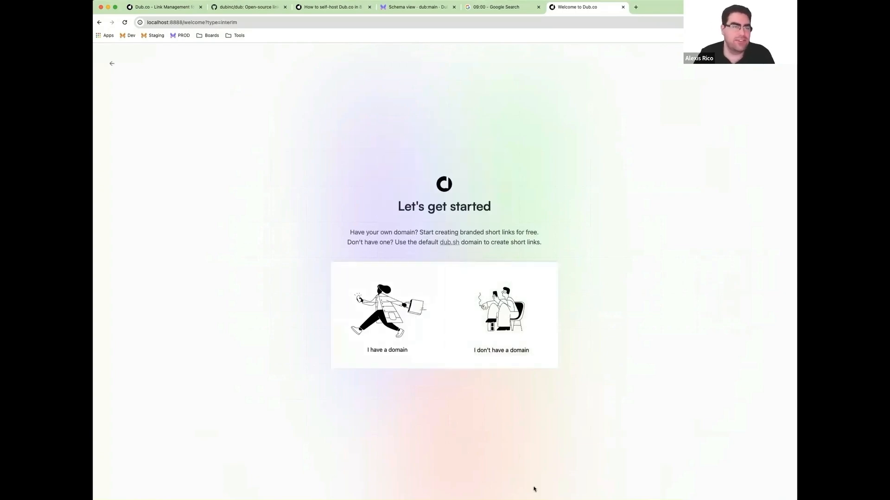
mouse_move(501, 345)
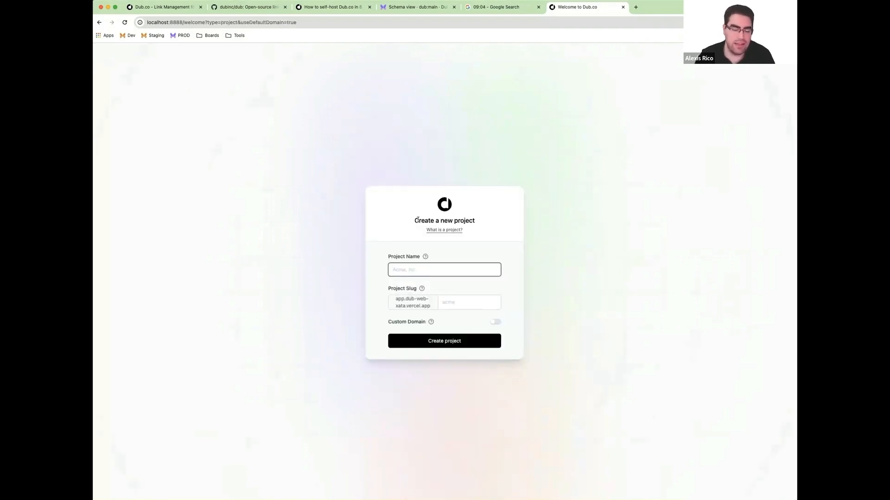
type("This i")
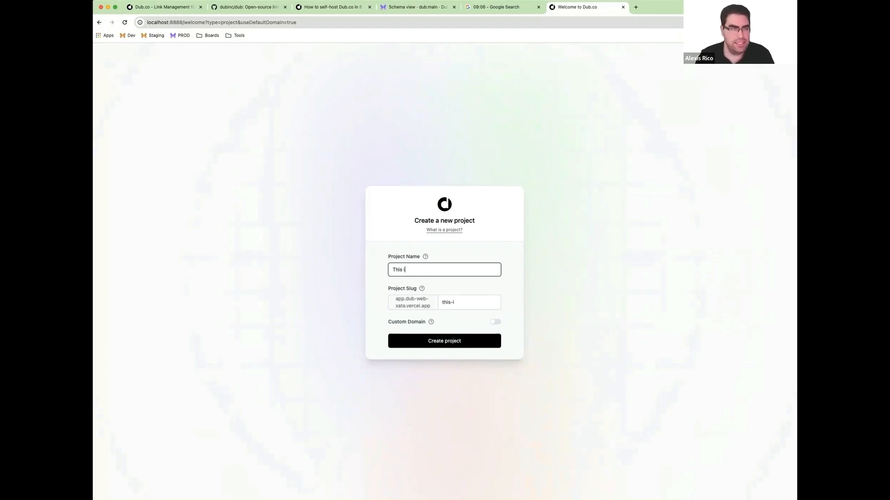
type("s a test")
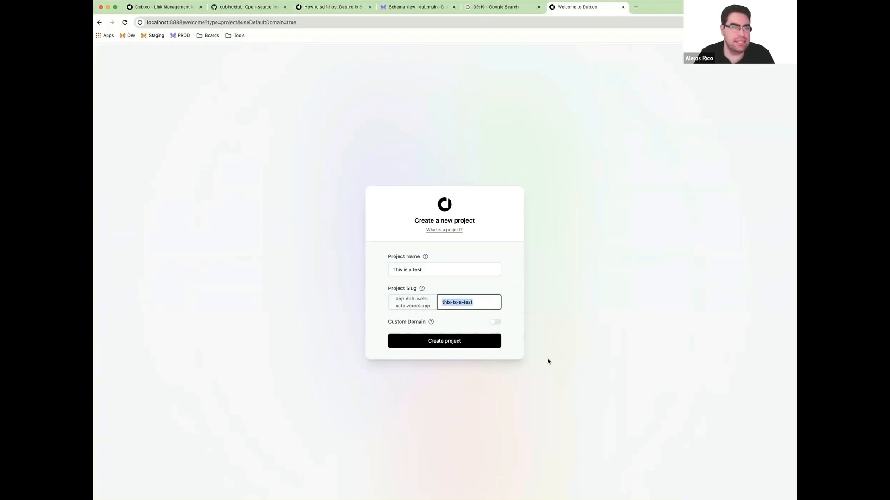
left_click(444, 341)
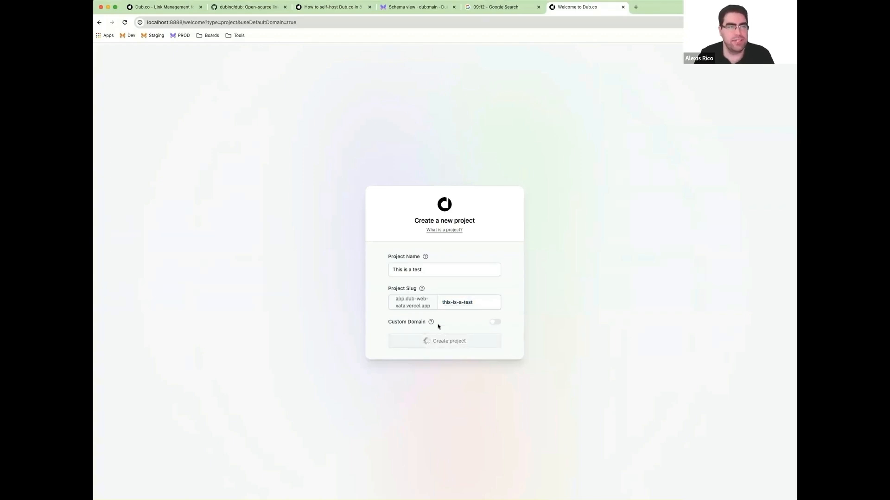
left_click(444, 340)
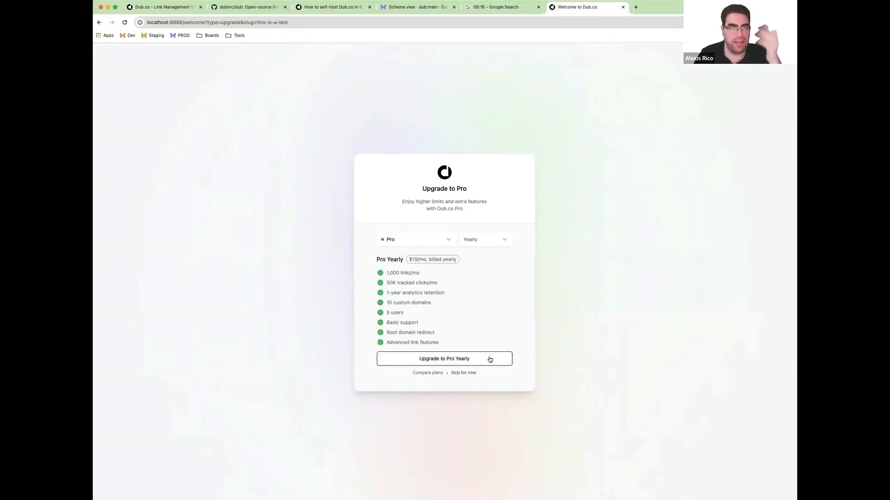
left_click(463, 372)
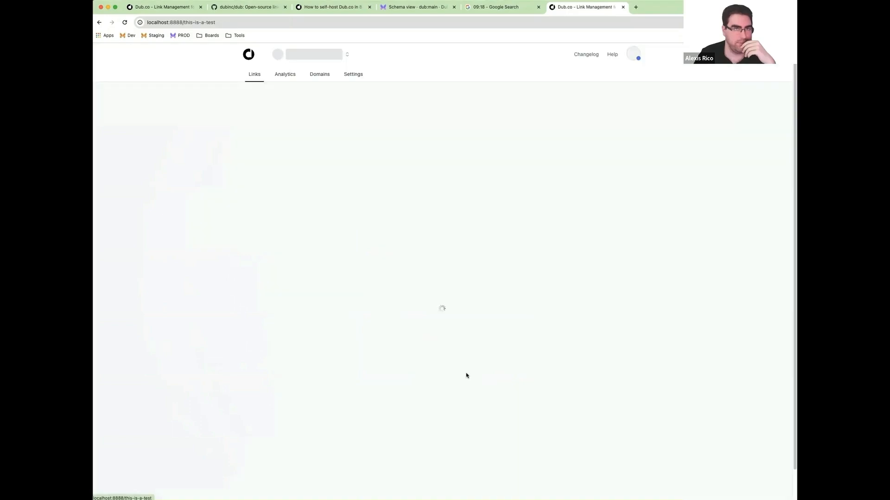
mouse_move(356, 236)
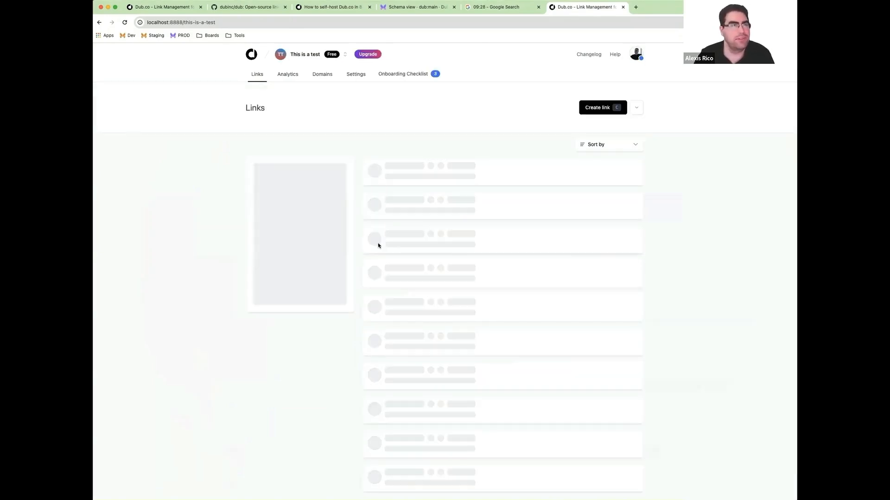
left_click(417, 7)
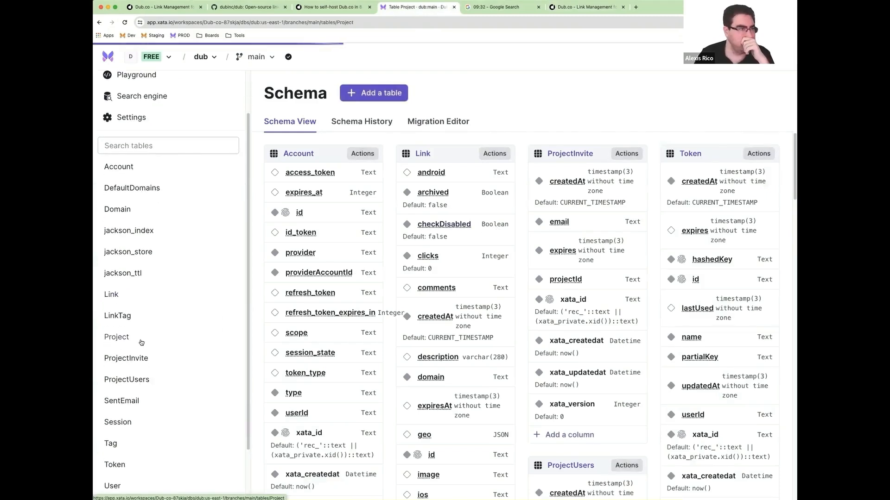
View the Project table's single 'This is a test' record on the free plan, scanning its columns.
left_click(117, 338)
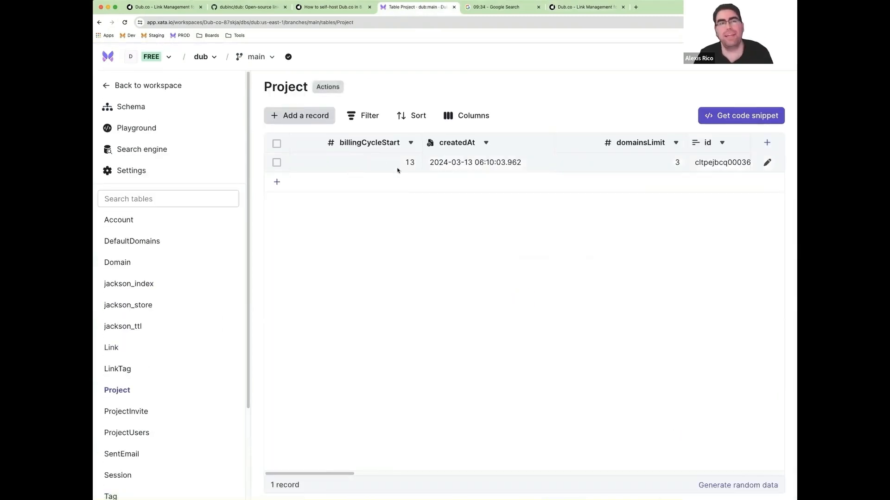
scroll("right", 3)
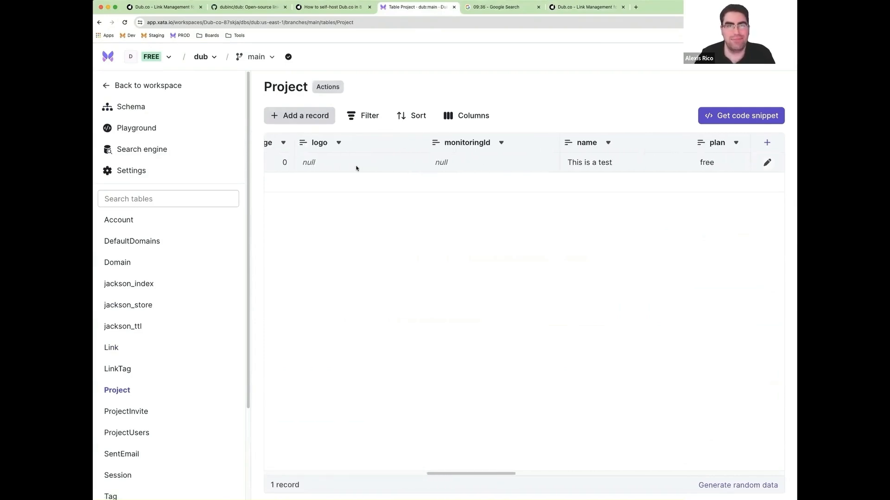
mouse_move(518, 176)
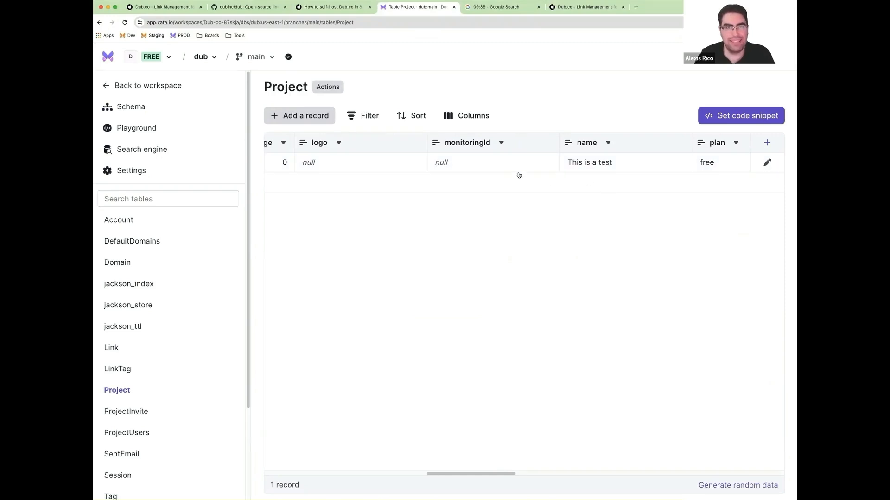
scroll("right", 3)
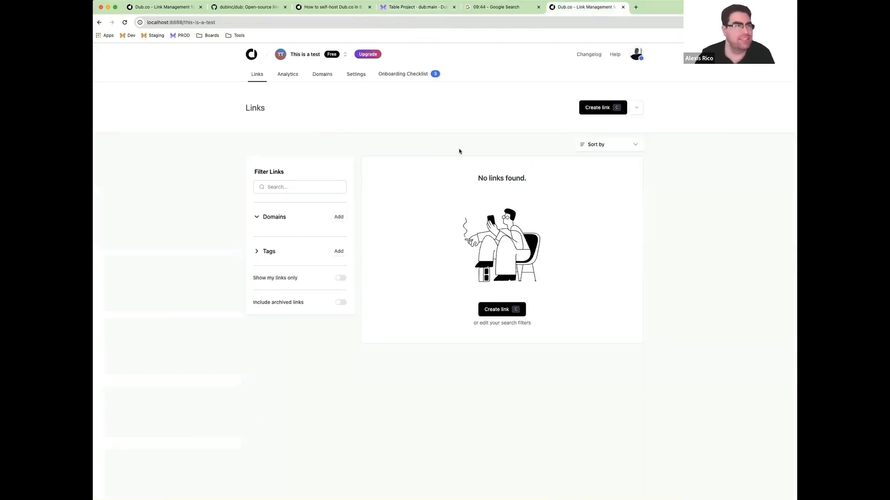
Return to the Dub.co project dashboard at localhost:8888/this-is-a-test-2 with no links.
left_click(418, 7)
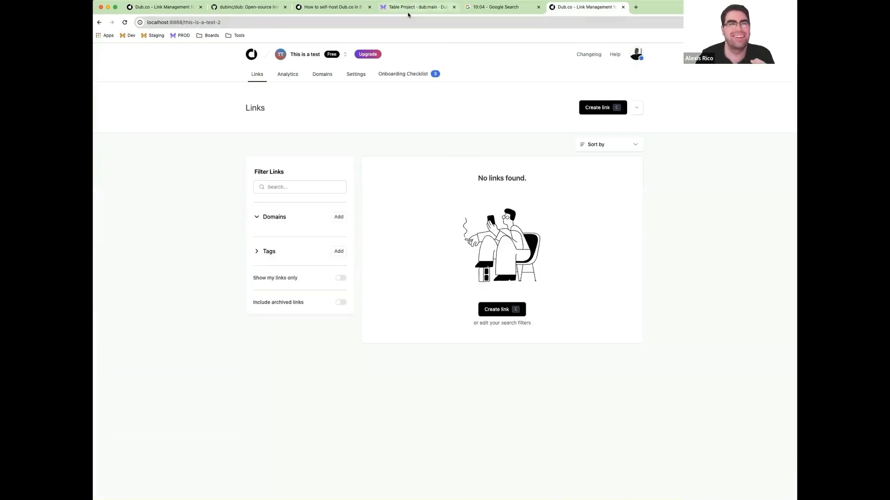
Check the stopwatch at just over ten minutes and confirm the Xata record's slug this-is-a-test-2.
left_click(418, 6)
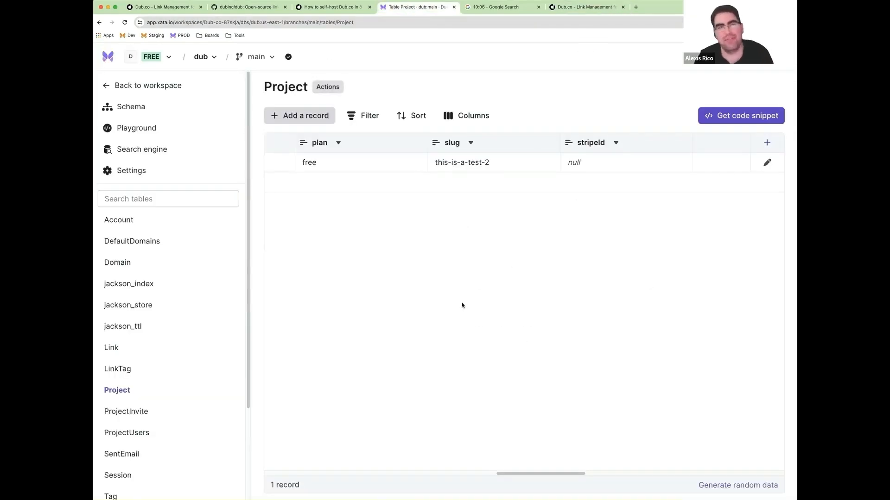
left_click(499, 6)
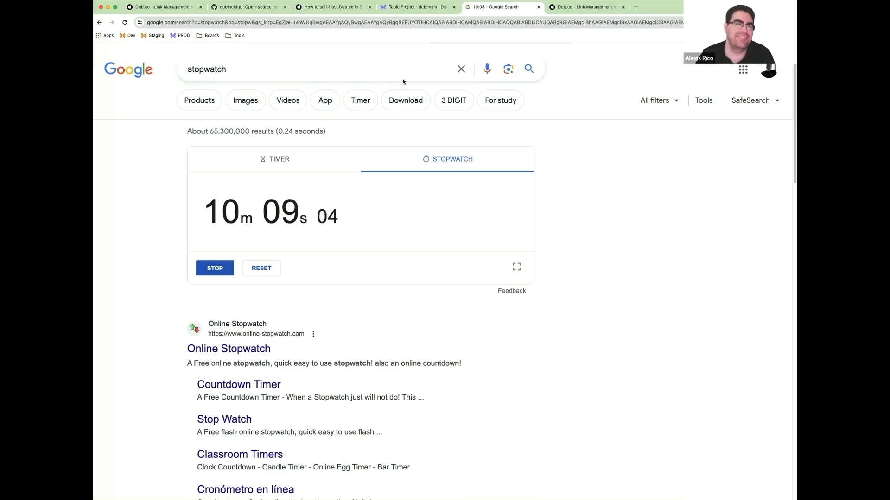
left_click(417, 7)
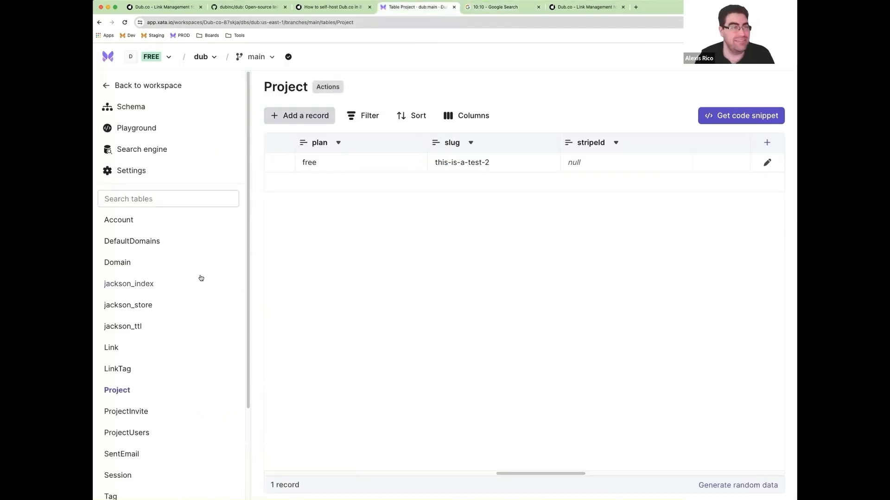
scroll("down", 3)
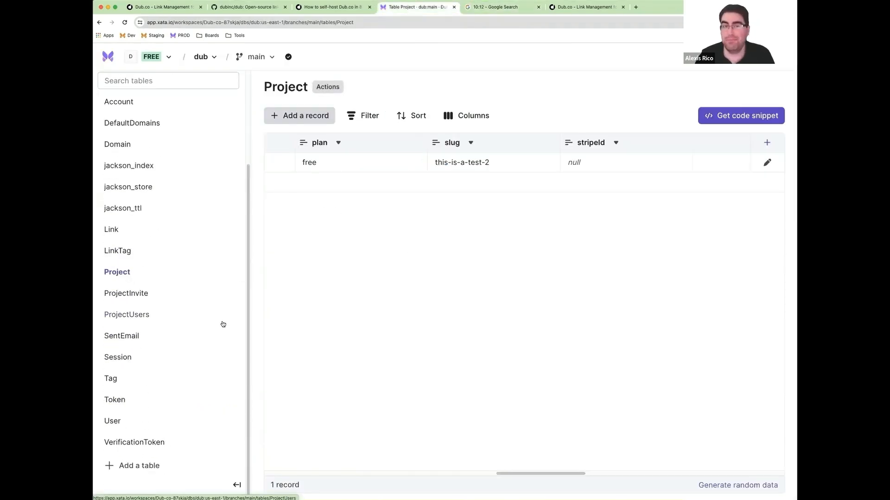
mouse_move(223, 324)
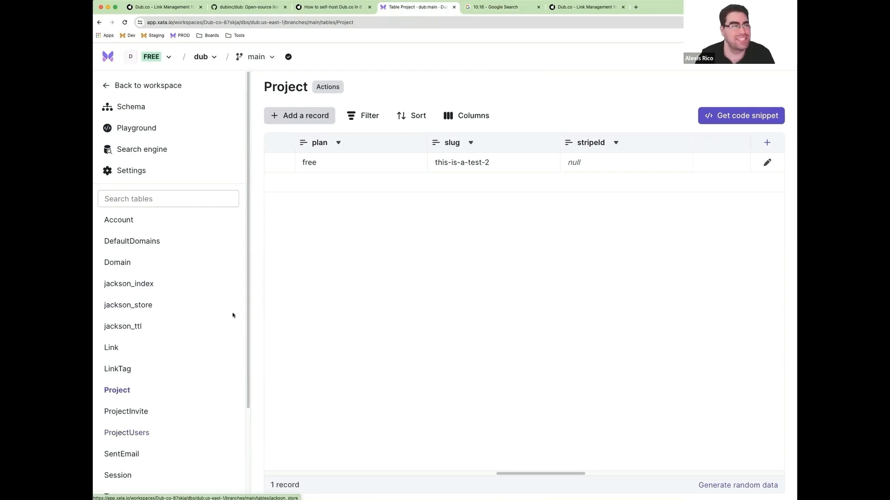
mouse_move(431, 193)
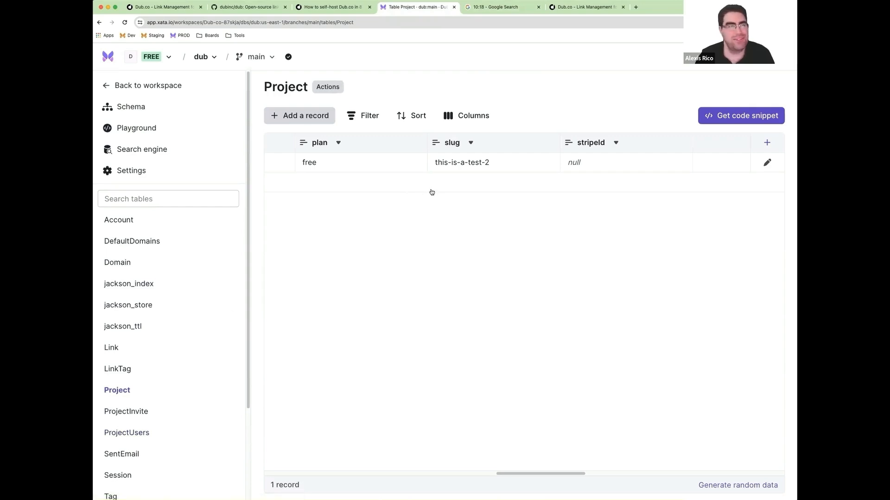